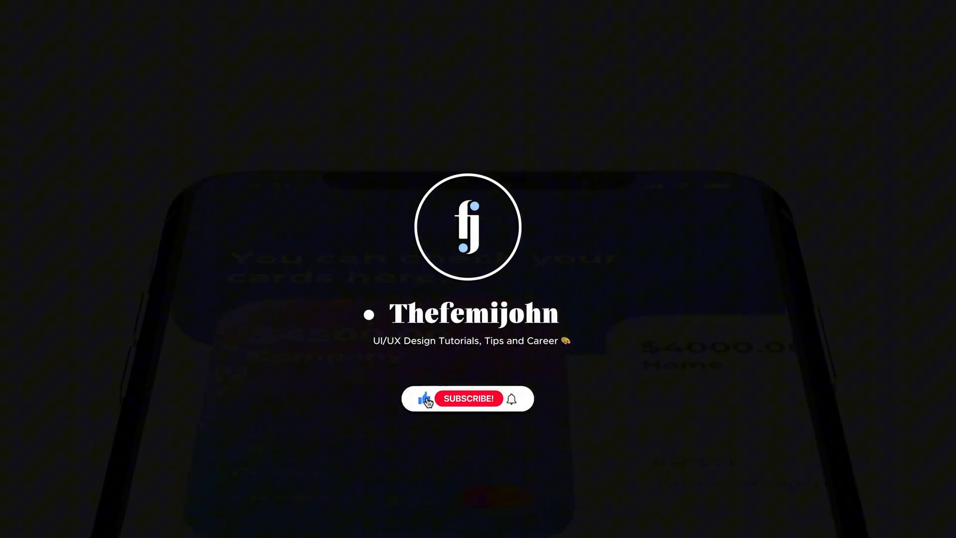
Step: In the Layers list, rename the card stack to 'Card Item'
left_click(467, 398)
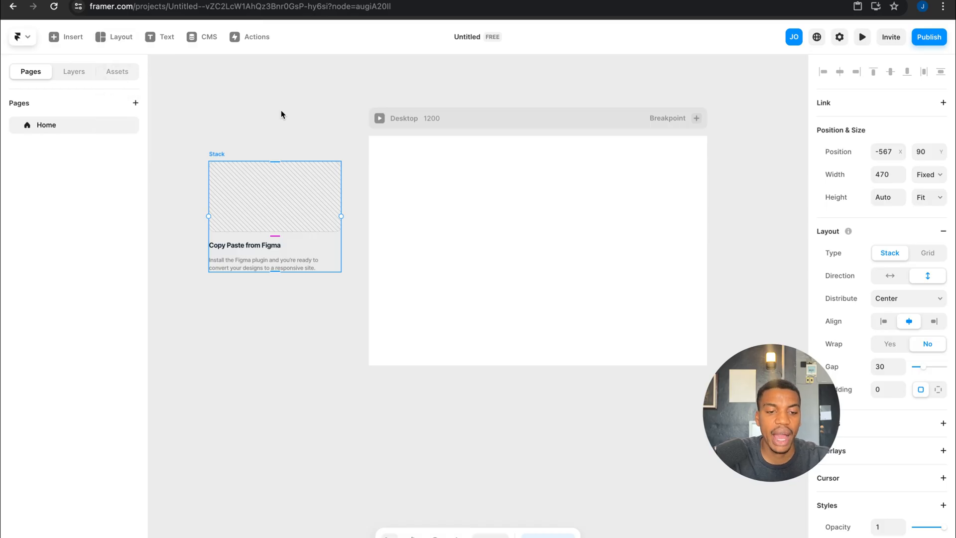
mouse_move(295, 122)
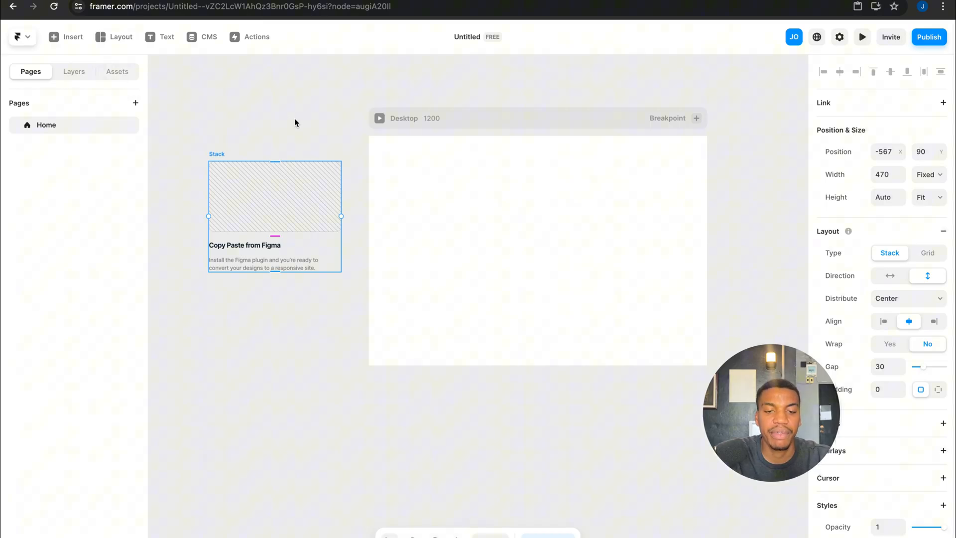
mouse_move(253, 144)
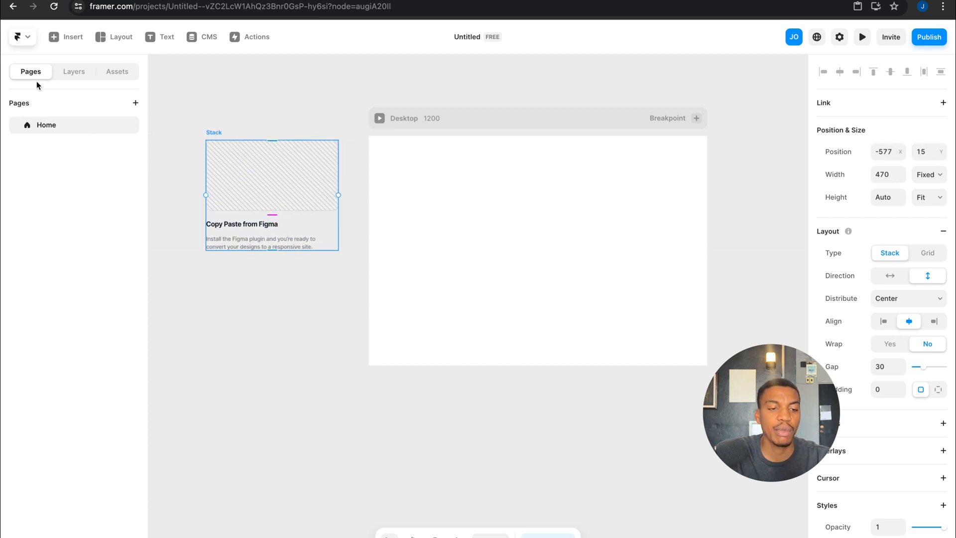
left_click(73, 71)
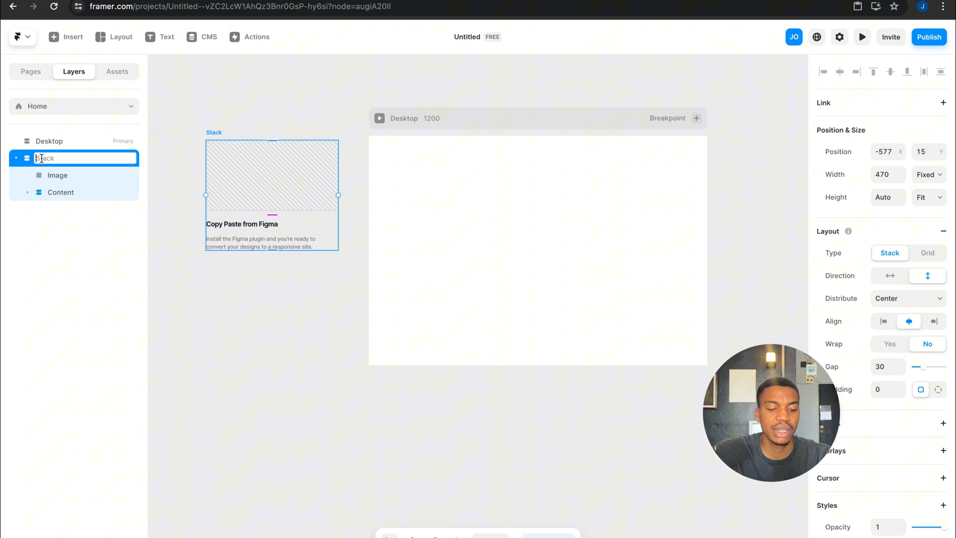
type("Card Item")
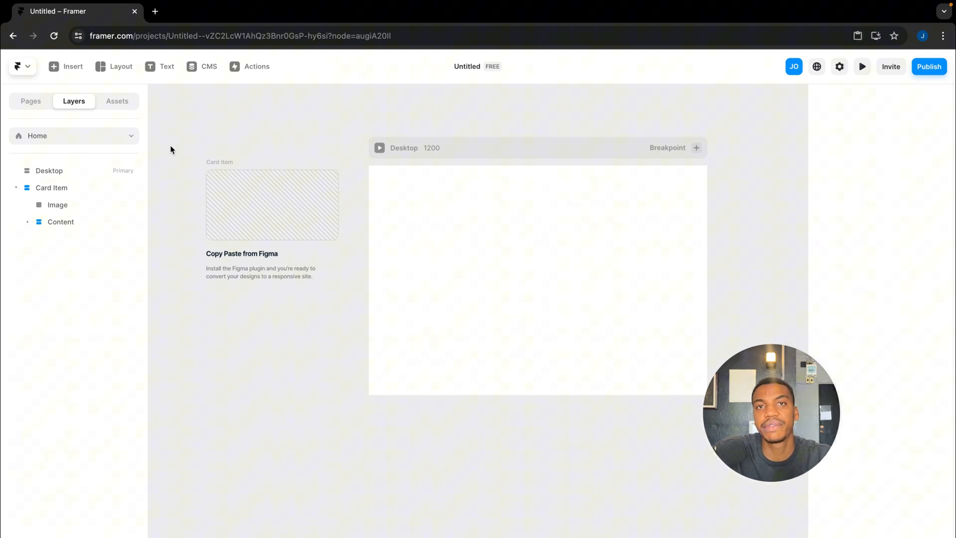
mouse_move(242, 156)
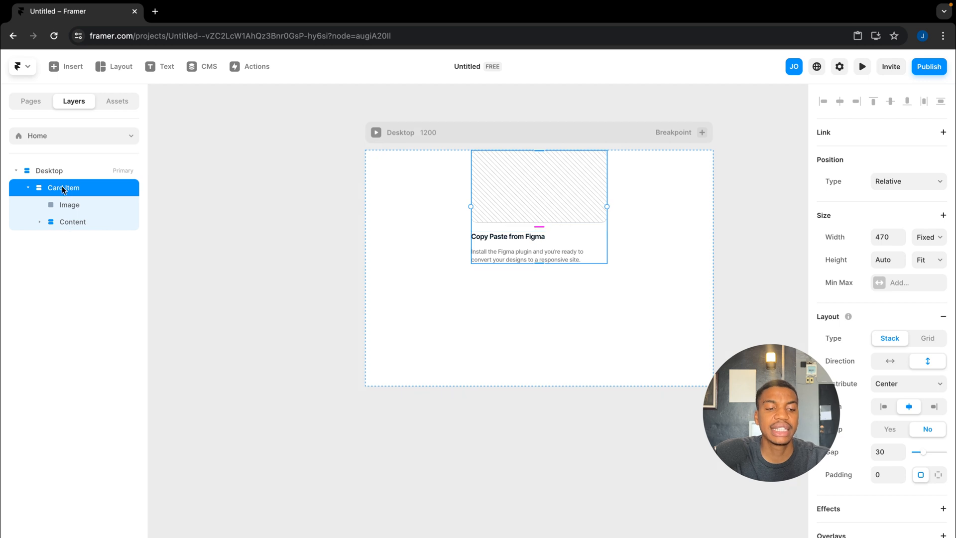
Step: Wrap Card Item in a new stack named 'container' with its width kept at Fill
left_click(28, 188)
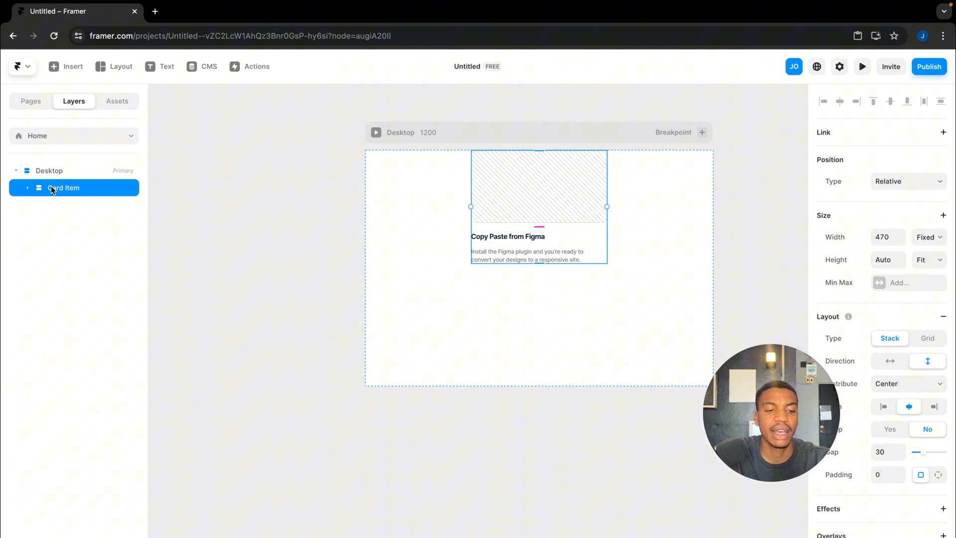
right_click(63, 187)
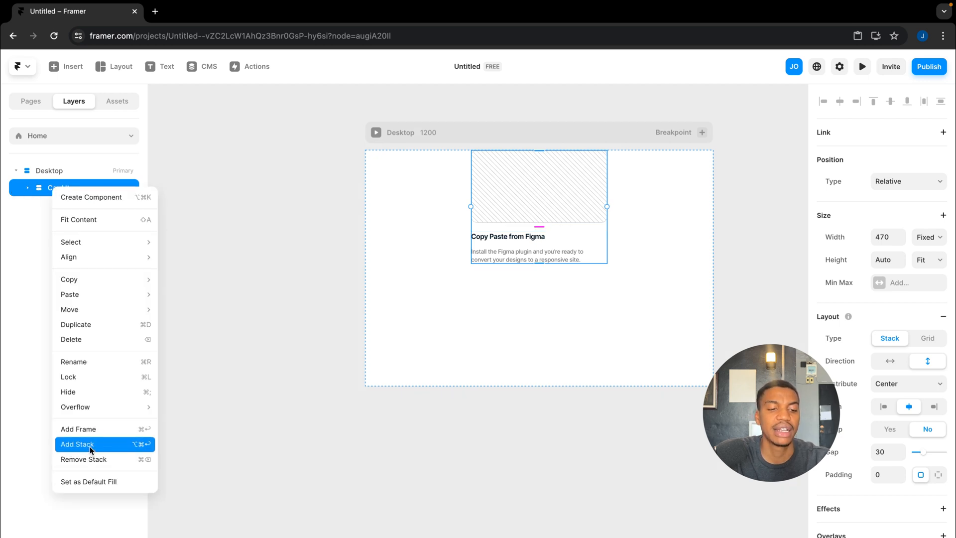
left_click(77, 444)
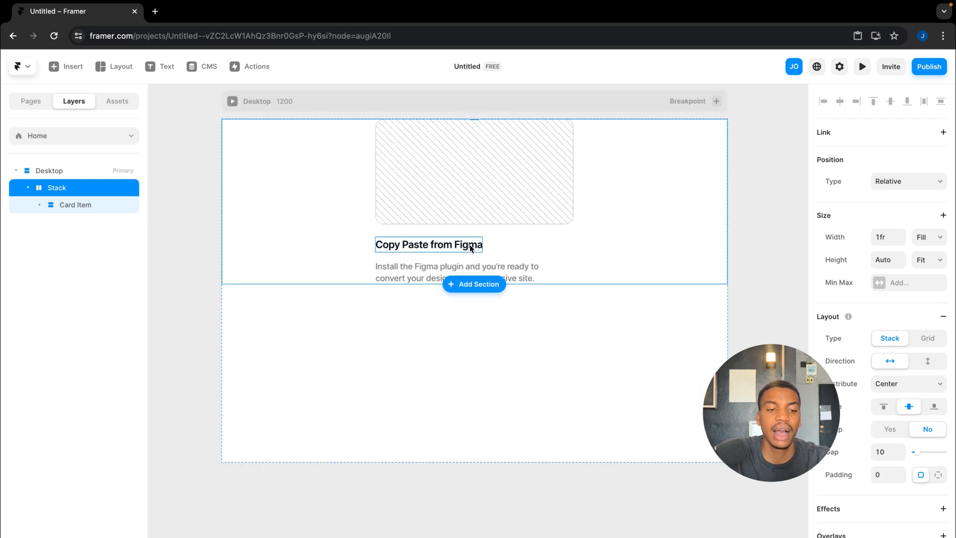
left_click(56, 188)
type("container")
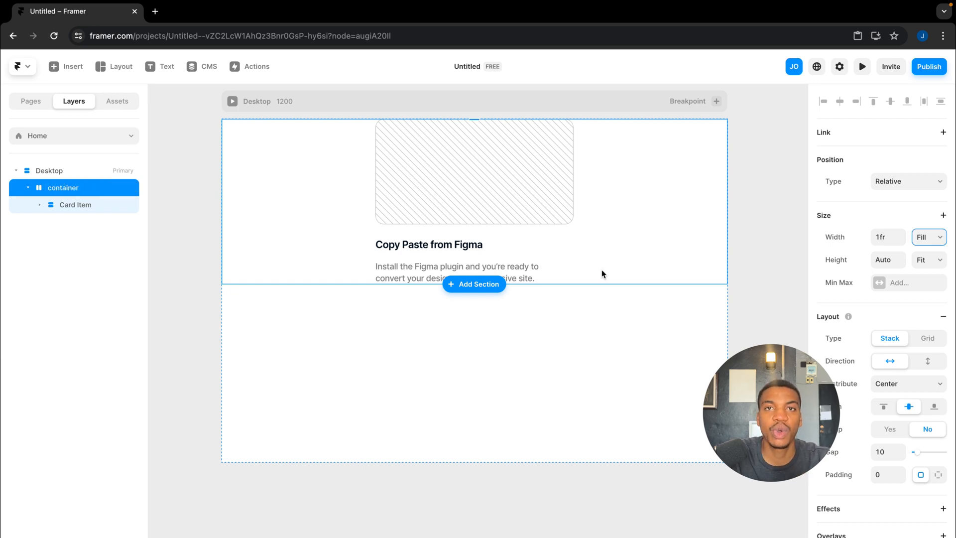
left_click(930, 236)
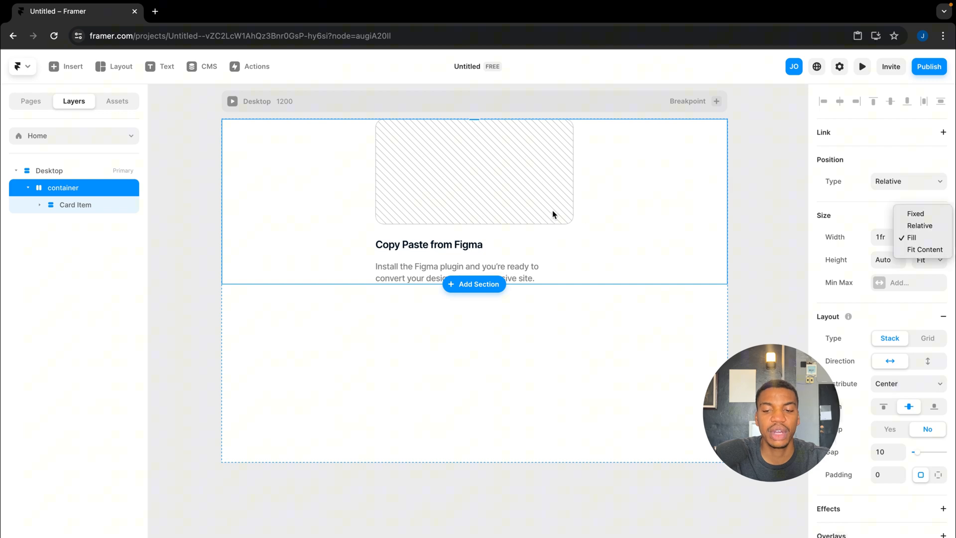
mouse_move(926, 237)
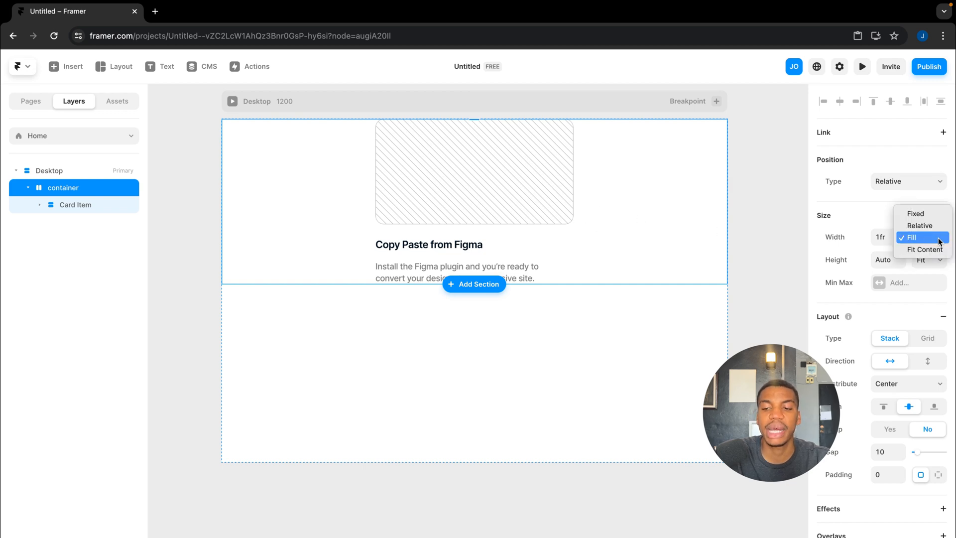
left_click(920, 237)
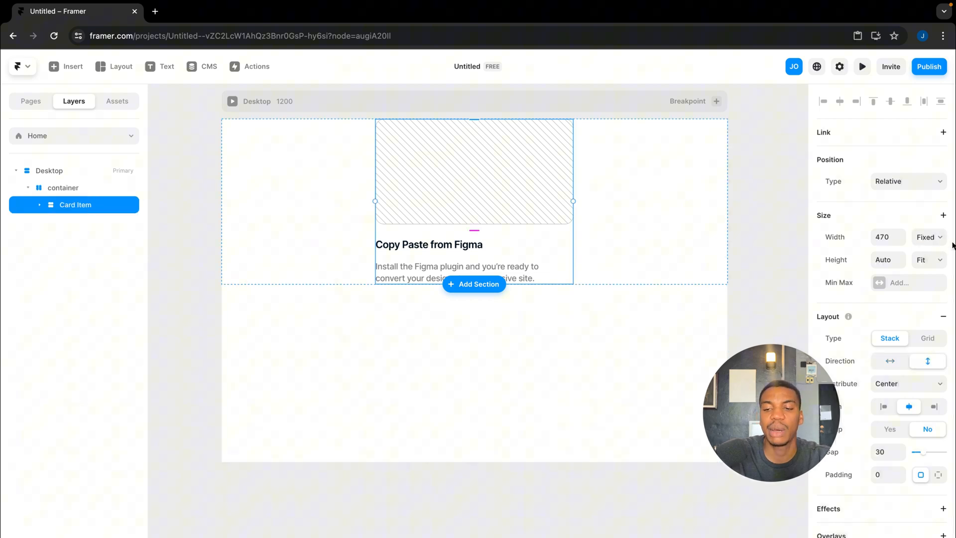
left_click(927, 237)
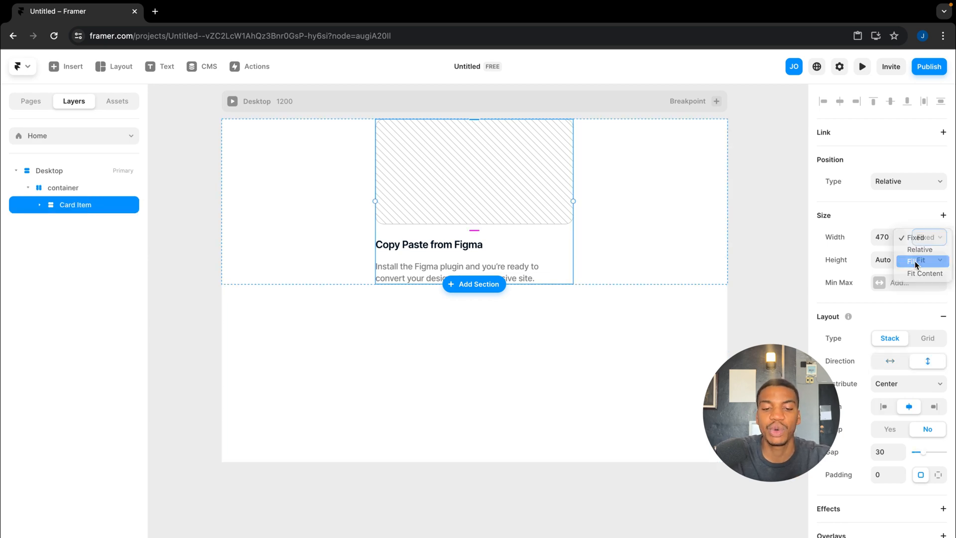
left_click(916, 260)
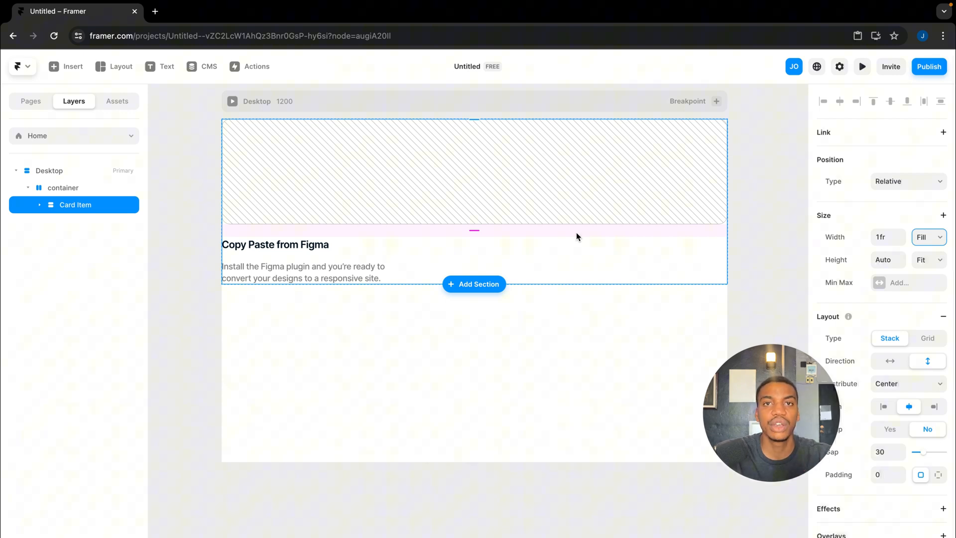
mouse_move(584, 263)
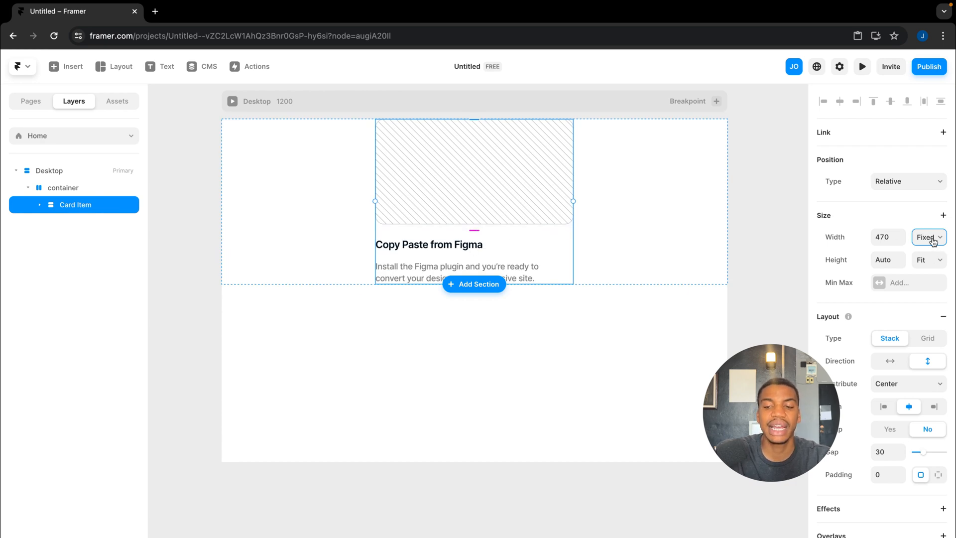
Step: Change Card Item's fixed width from 470 to 600
left_click(929, 237)
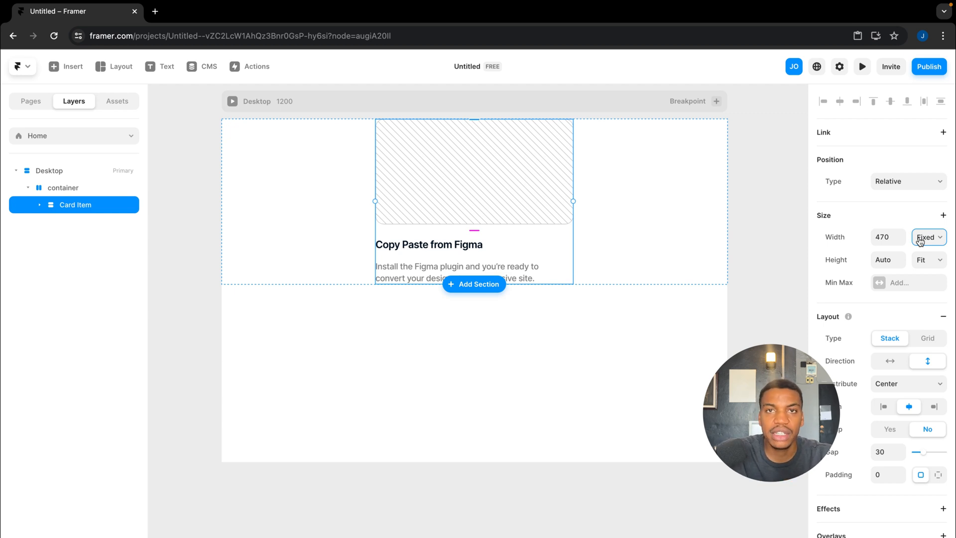
left_click(885, 237)
type("500")
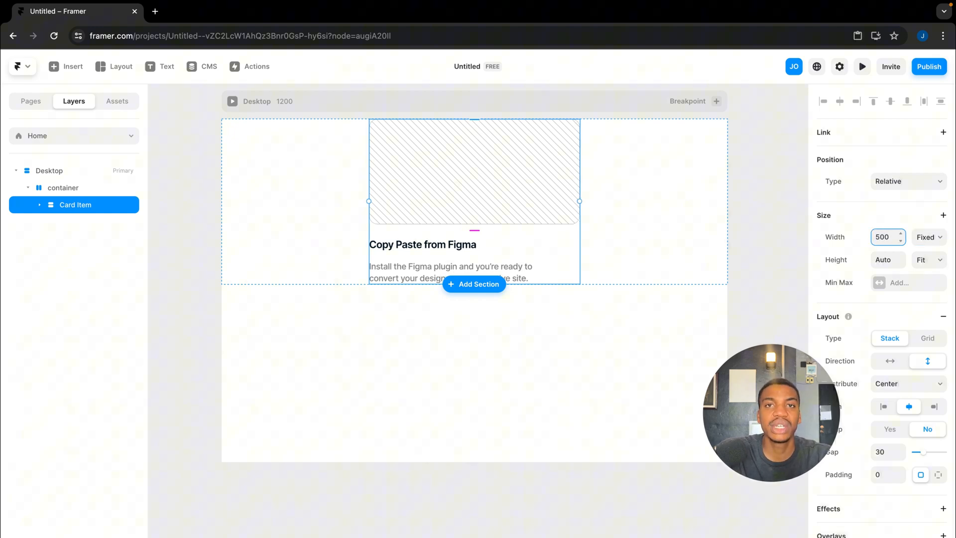
left_click(883, 237)
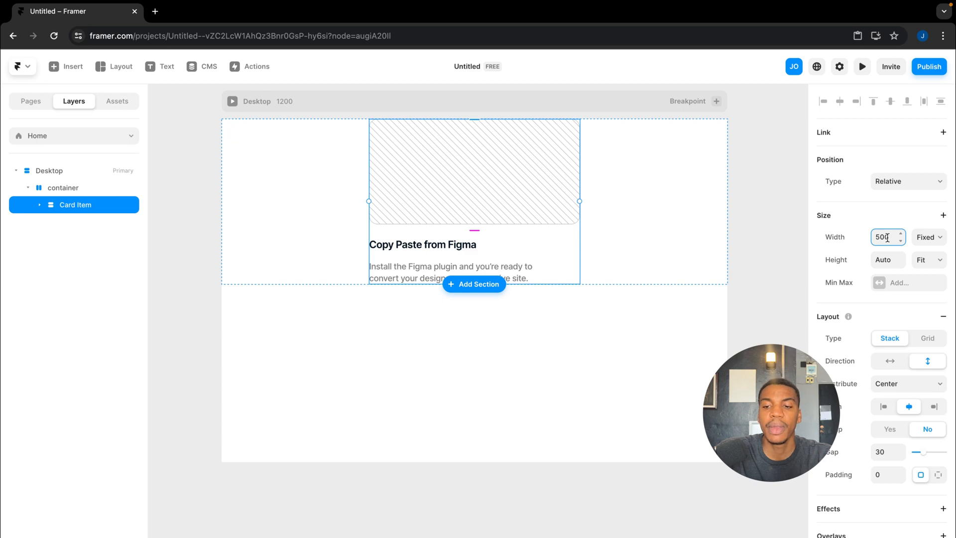
type("600")
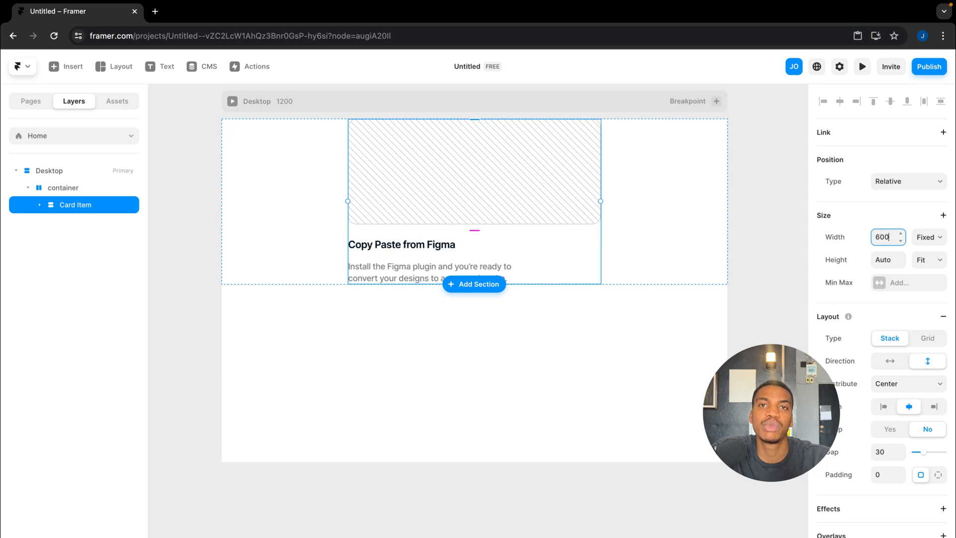
triple_click(882, 237)
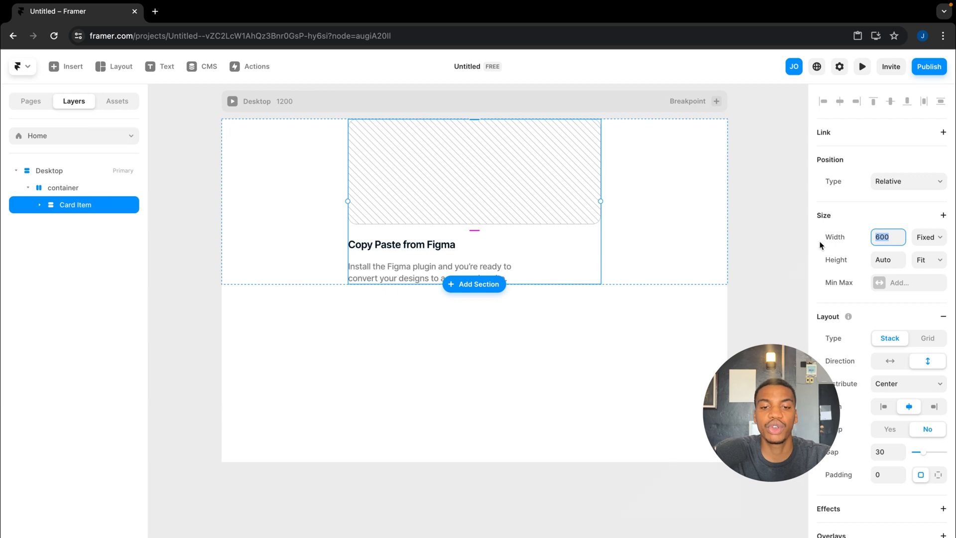
mouse_move(602, 202)
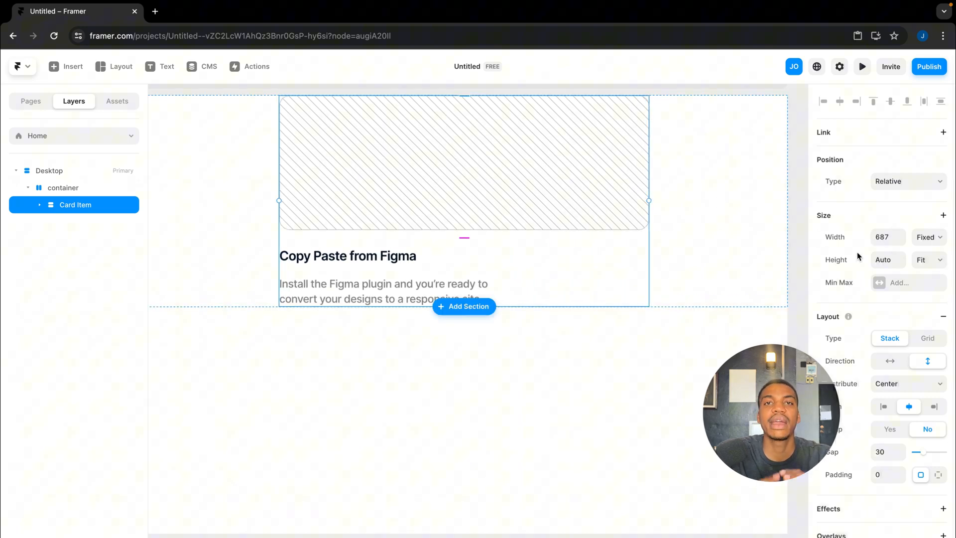
mouse_move(836, 259)
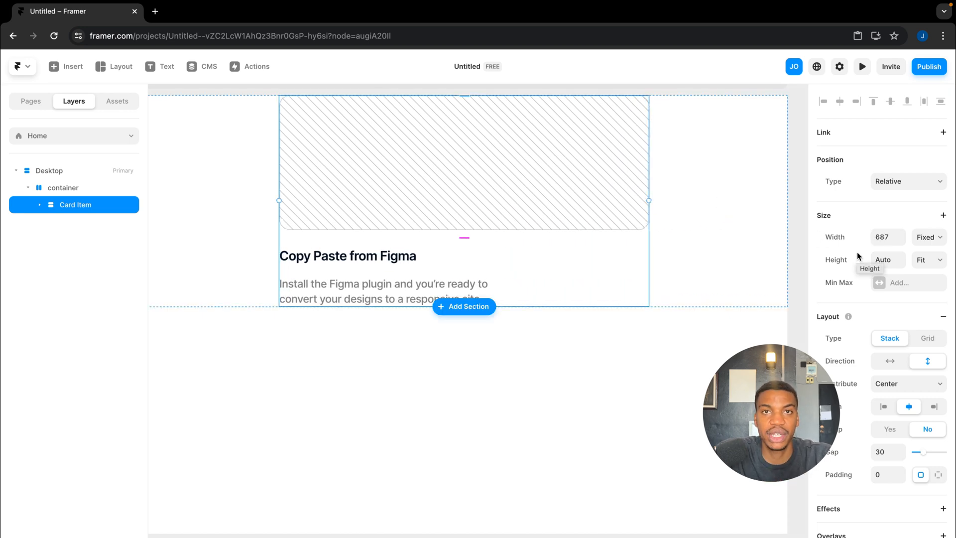
Step: Switch Card Item's width to Relative, about 57% of the container
left_click(926, 237)
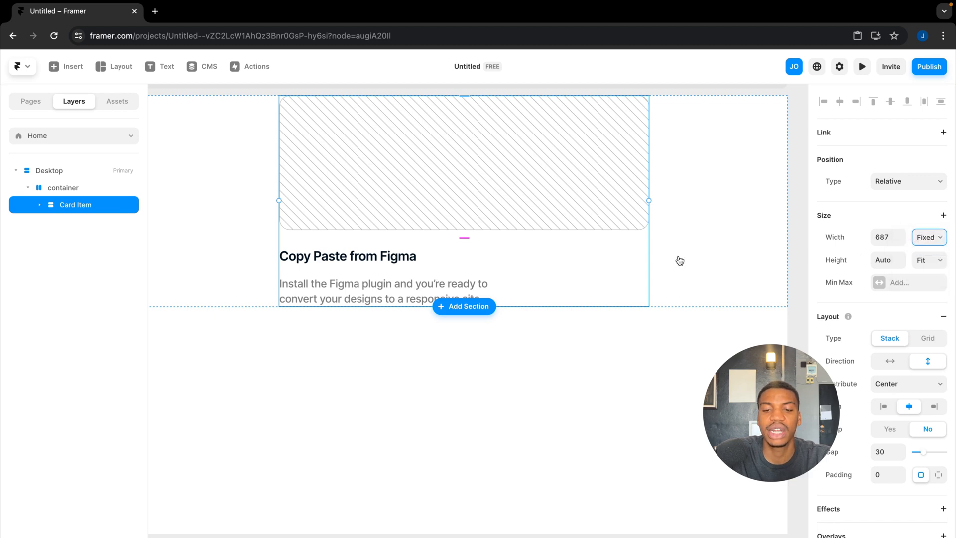
left_click(926, 237)
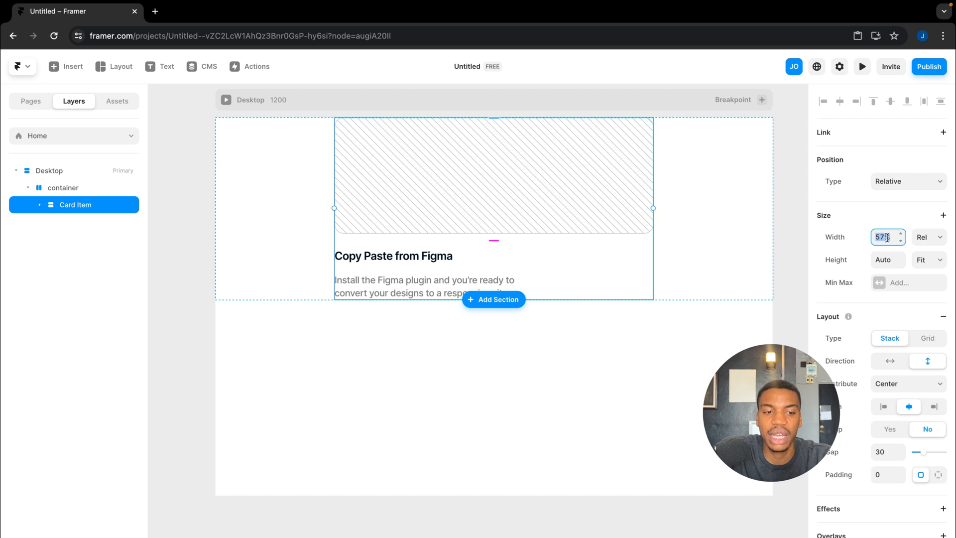
left_click(63, 187)
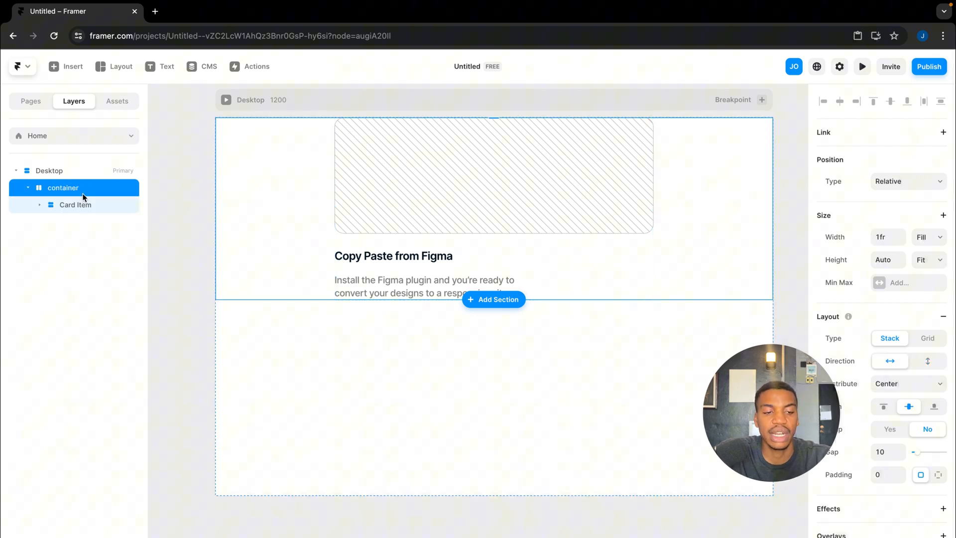
left_click(75, 204)
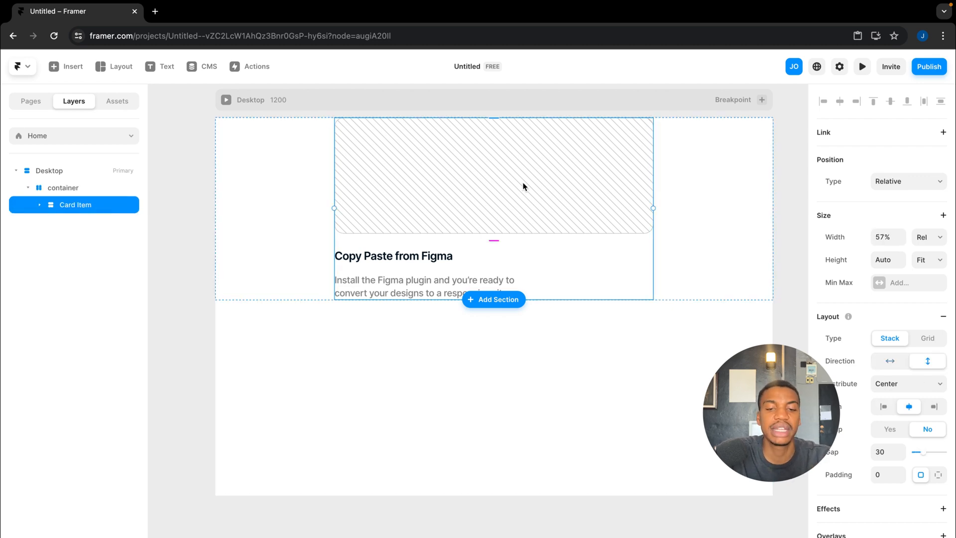
left_click(888, 236)
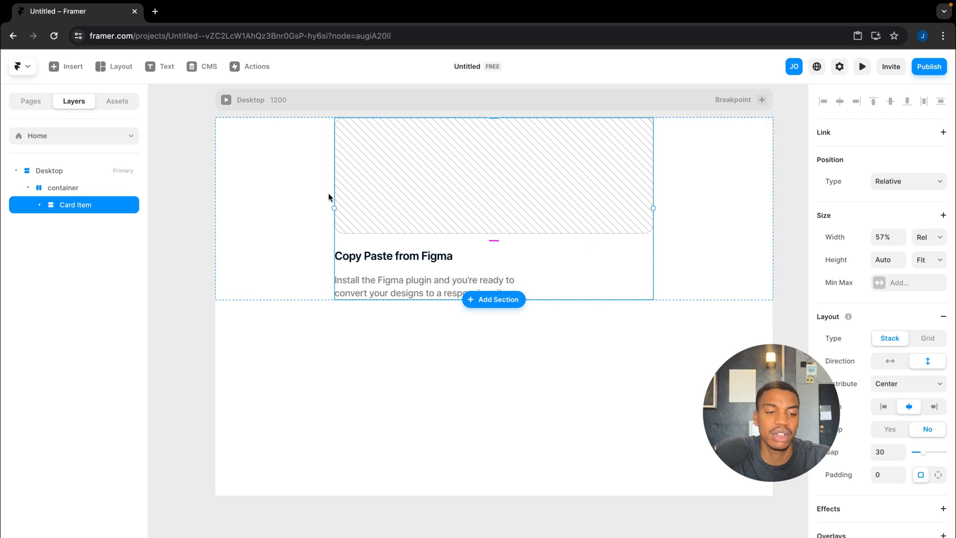
mouse_move(647, 223)
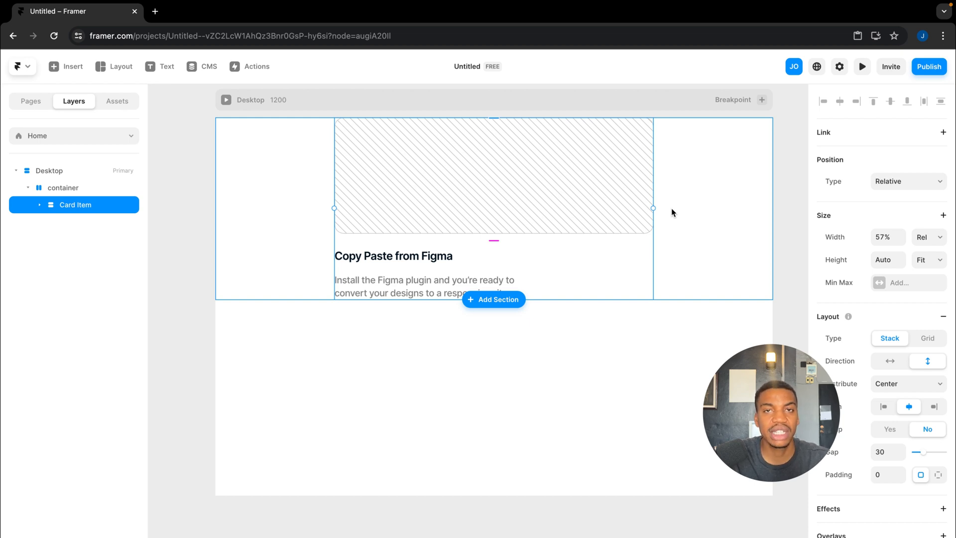
mouse_move(658, 212)
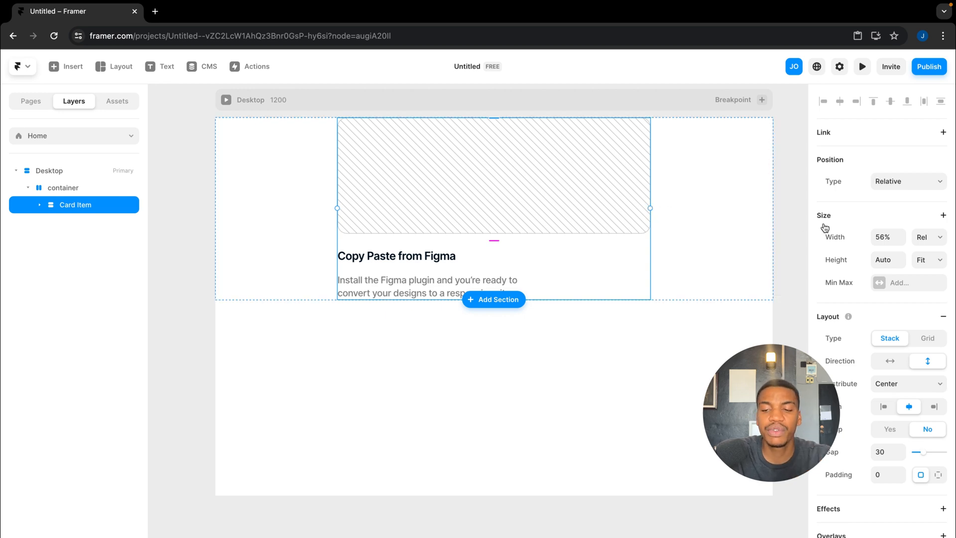
Step: Set Card Item's width type to Fill so it spans the container
left_click(928, 237)
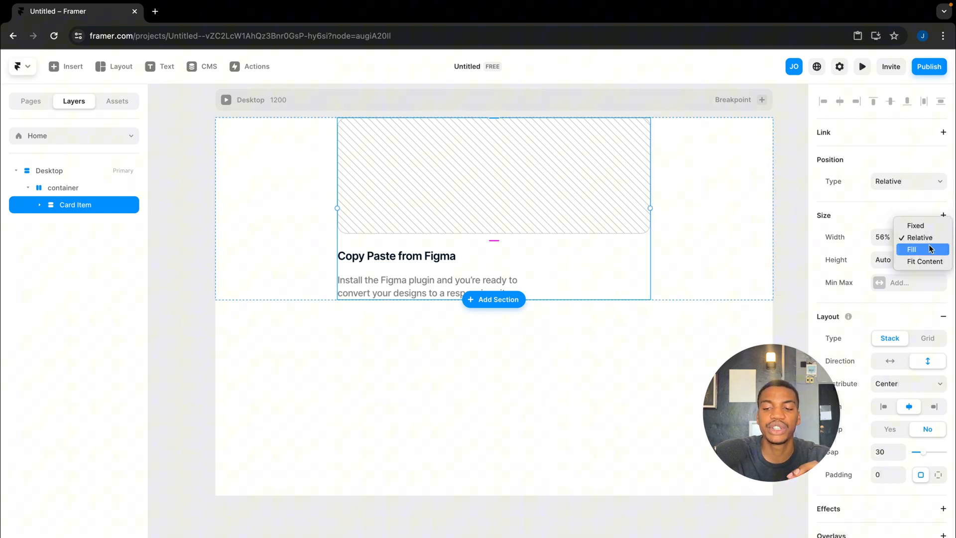
left_click(912, 249)
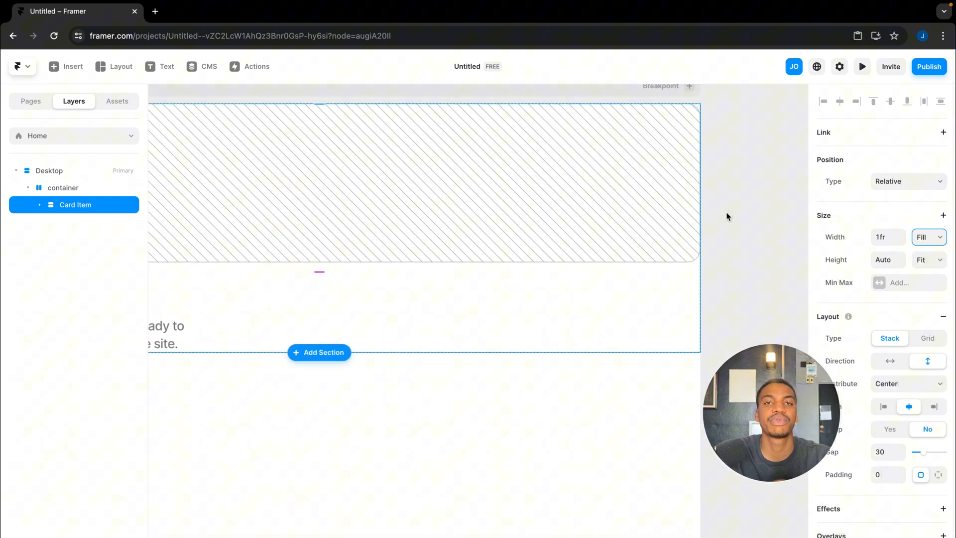
mouse_move(760, 228)
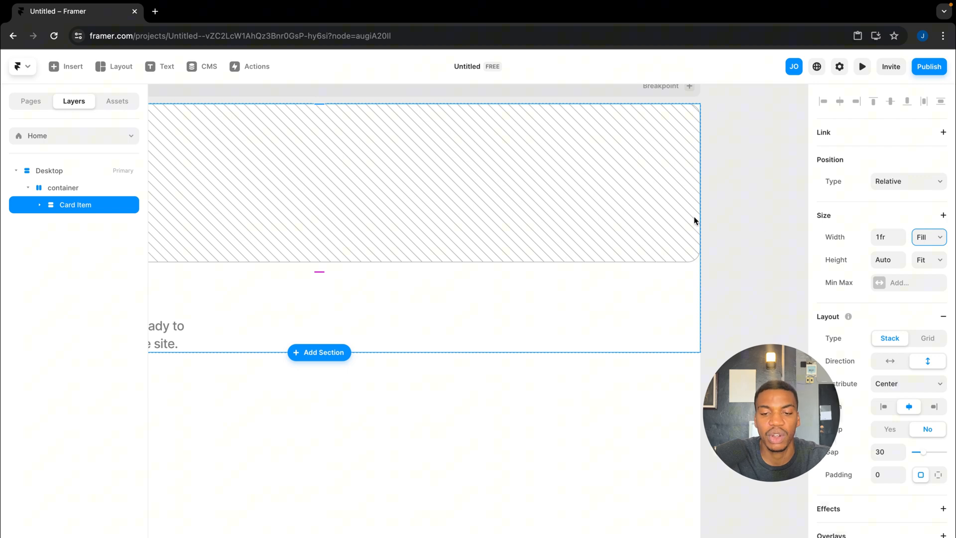
mouse_move(704, 225)
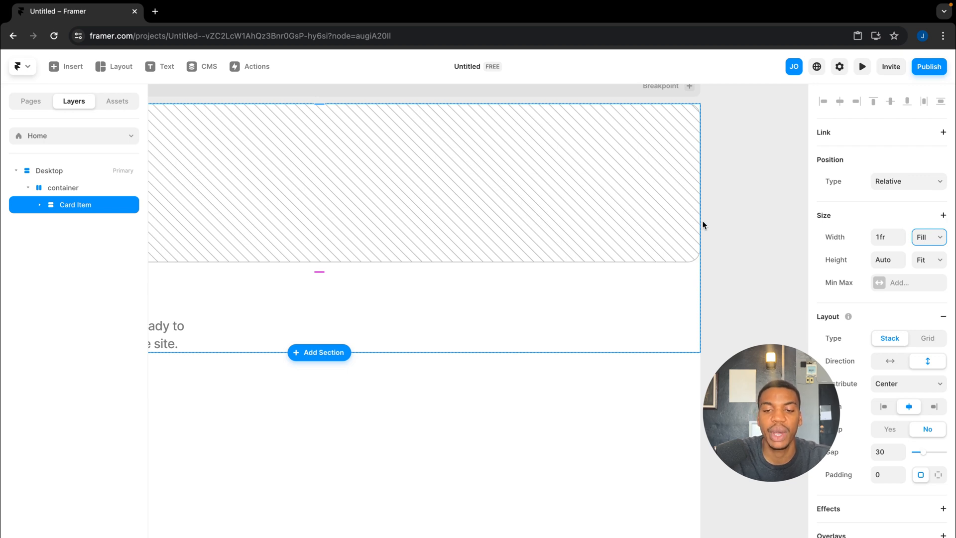
mouse_move(698, 231)
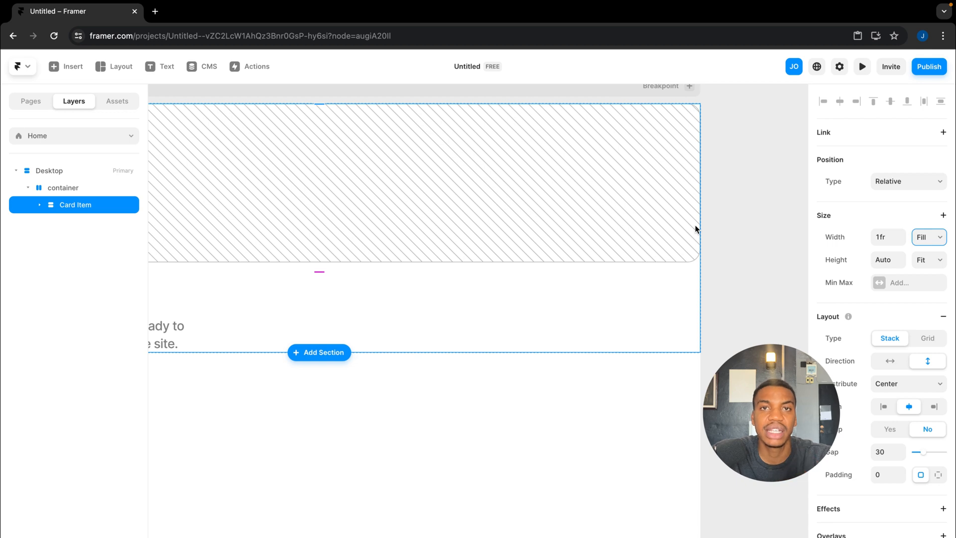
mouse_move(701, 227)
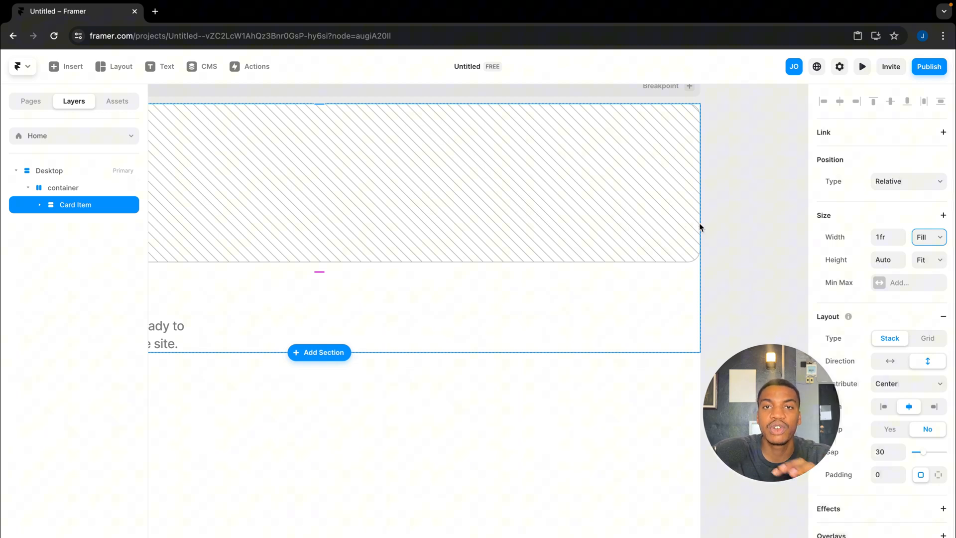
mouse_move(708, 238)
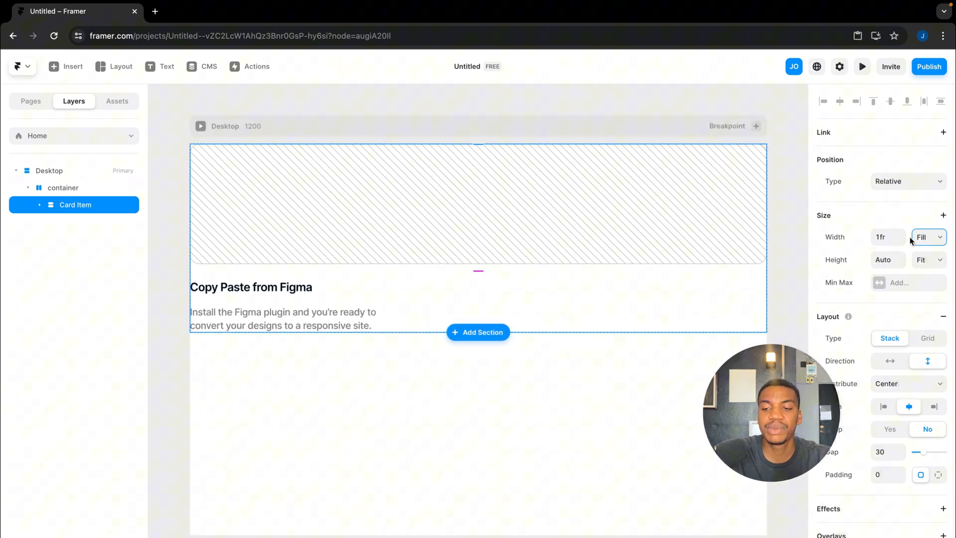
Step: Review the width options including Fit Content, then switch Card Item back to Relative width
left_click(927, 236)
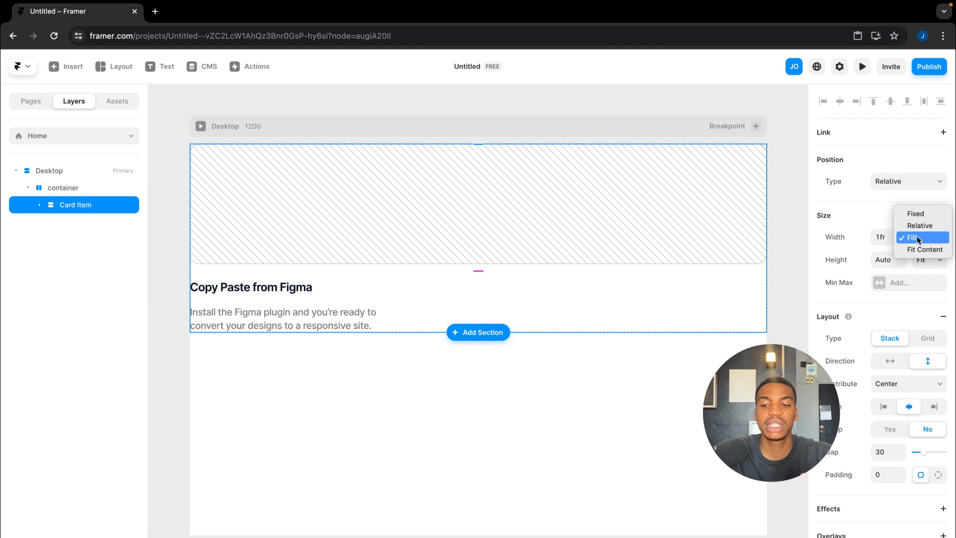
left_click(918, 237)
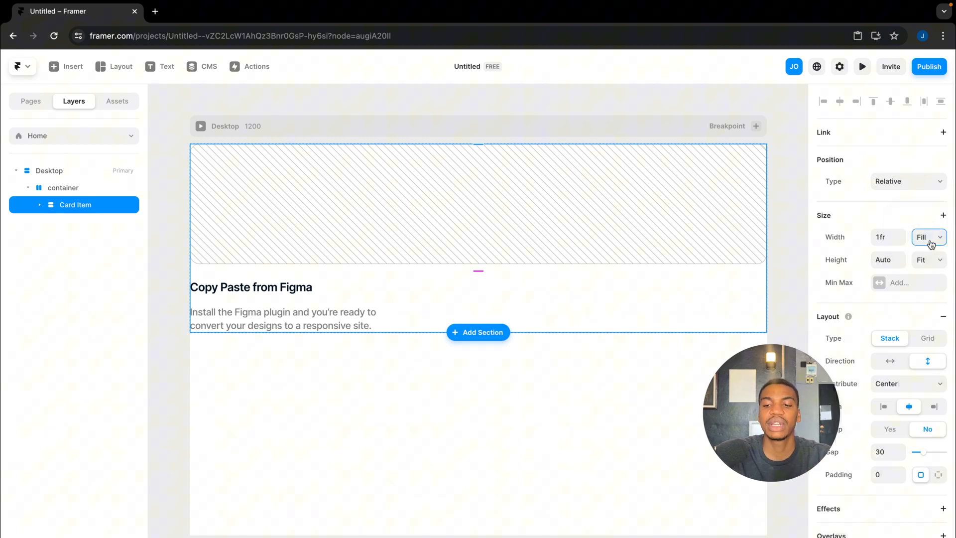
left_click(927, 237)
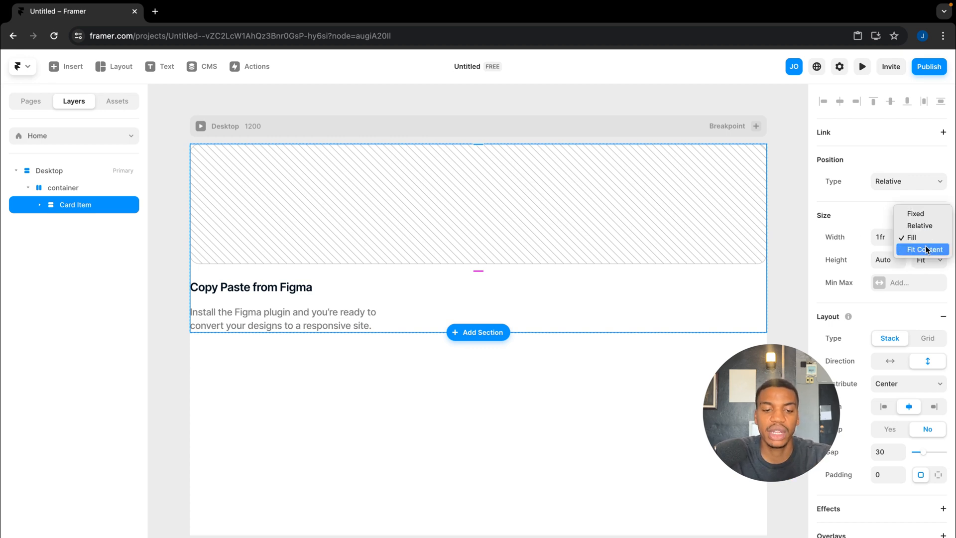
mouse_move(714, 252)
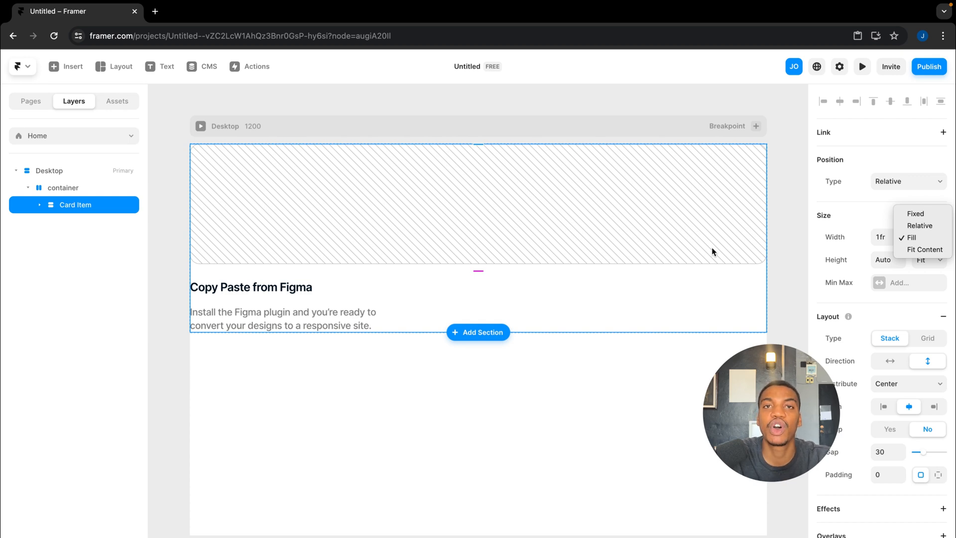
mouse_move(686, 255)
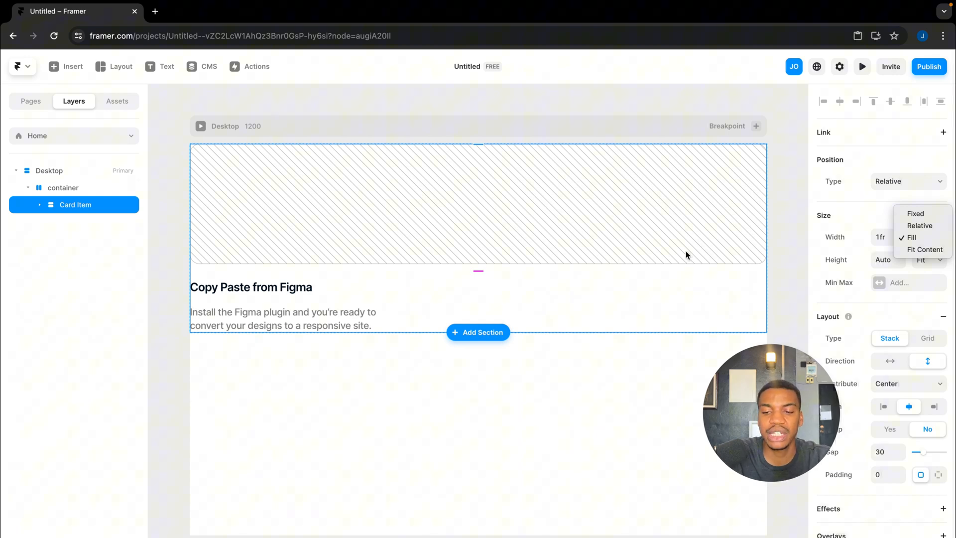
left_click(911, 237)
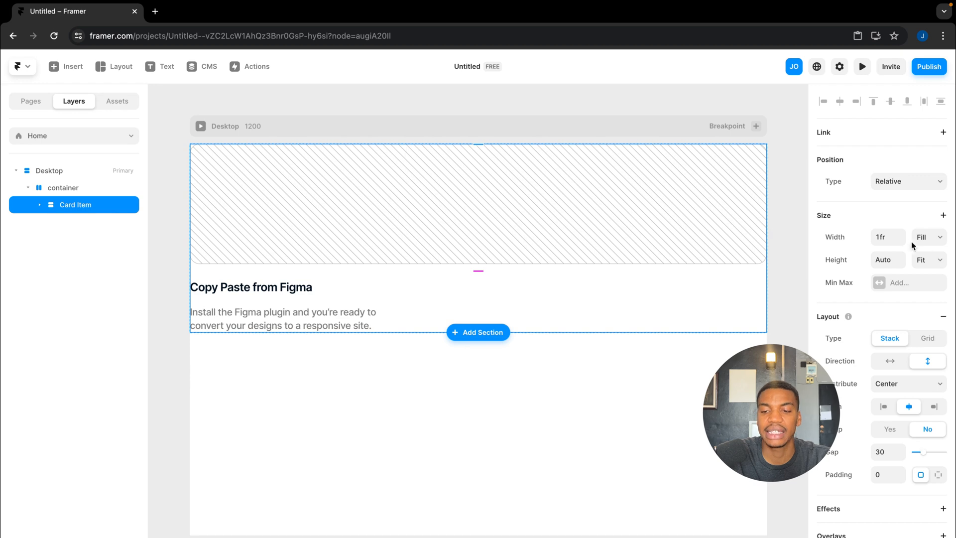
left_click(926, 236)
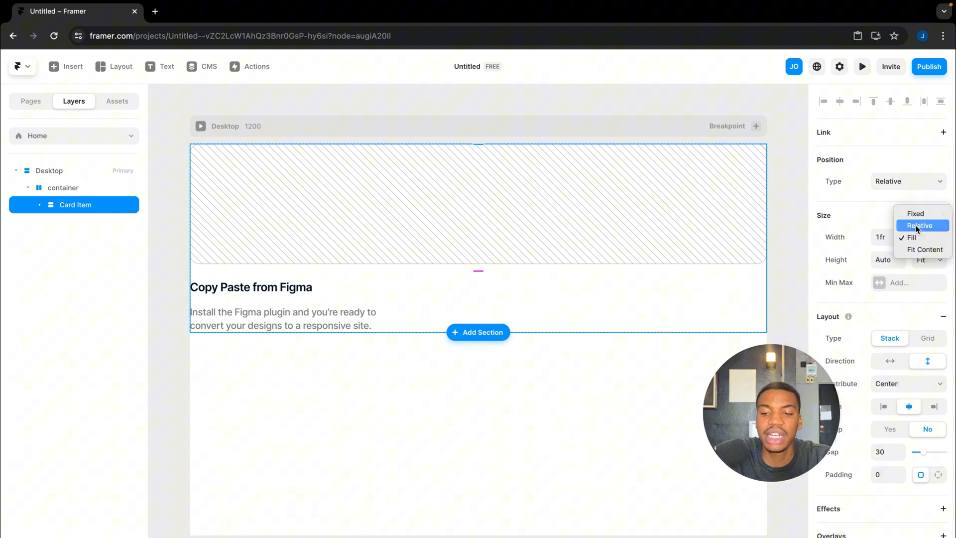
left_click(921, 226)
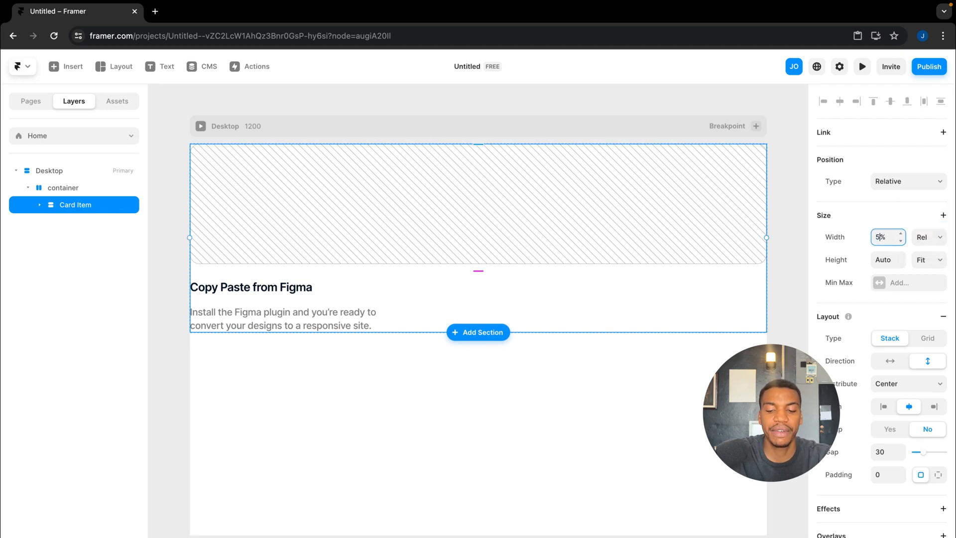
left_click(63, 188)
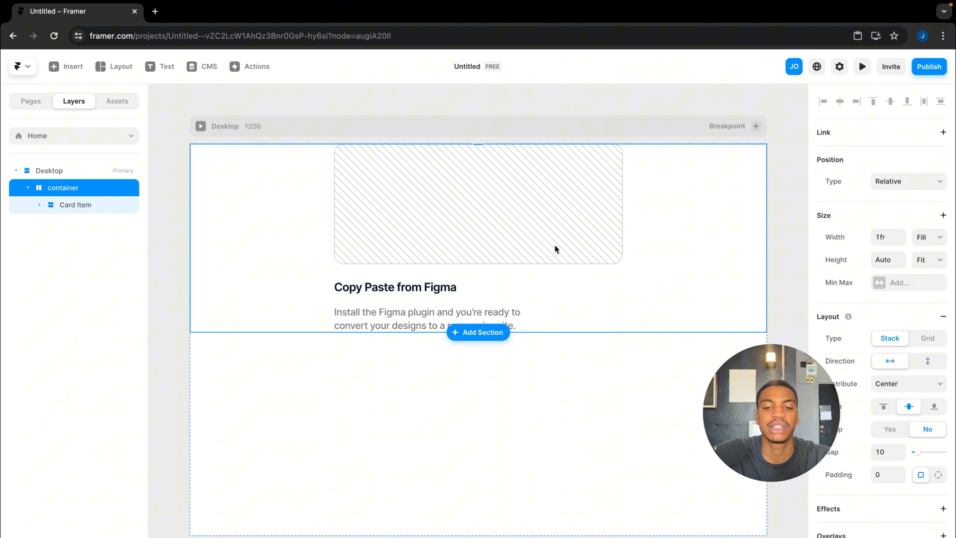
mouse_move(63, 194)
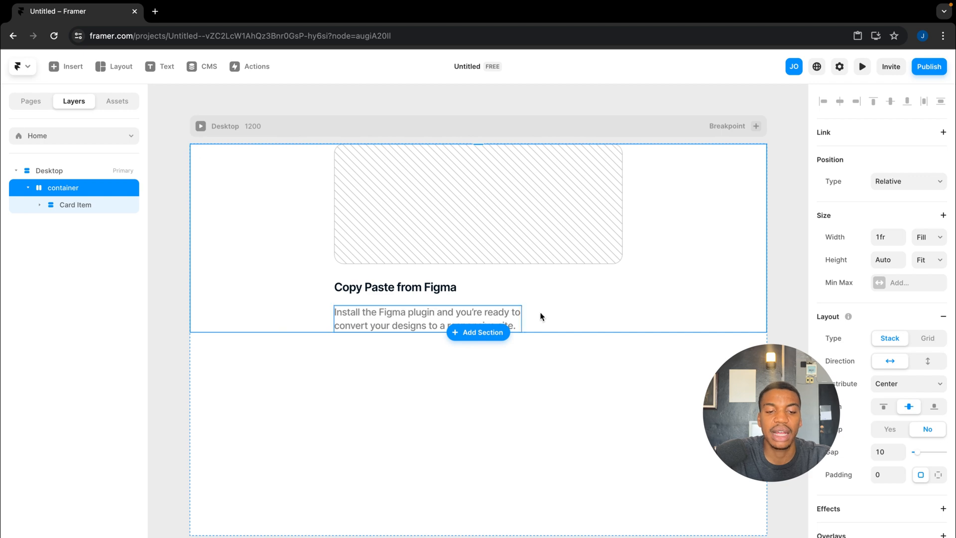
Step: Set the container's width to Fit Content so it wraps snugly around Card Item
left_click(75, 205)
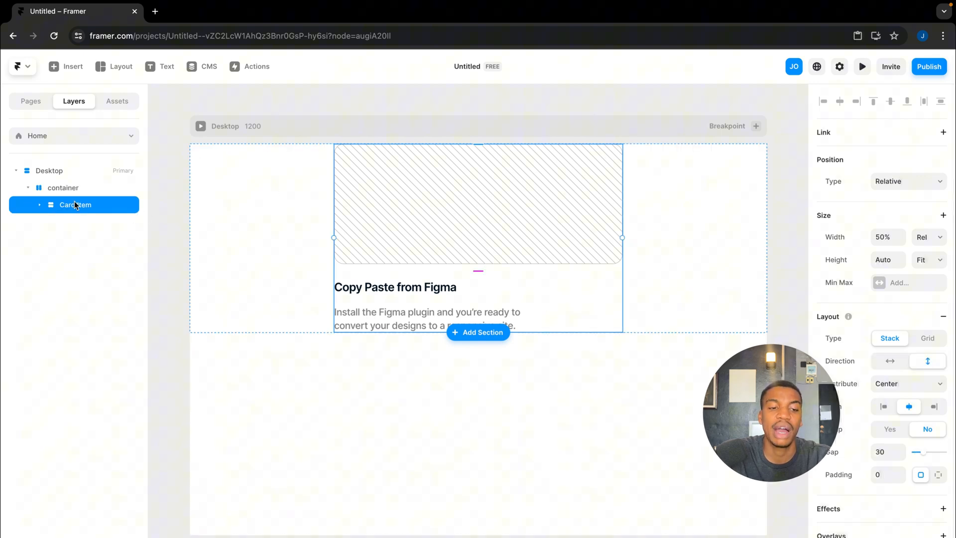
left_click(63, 188)
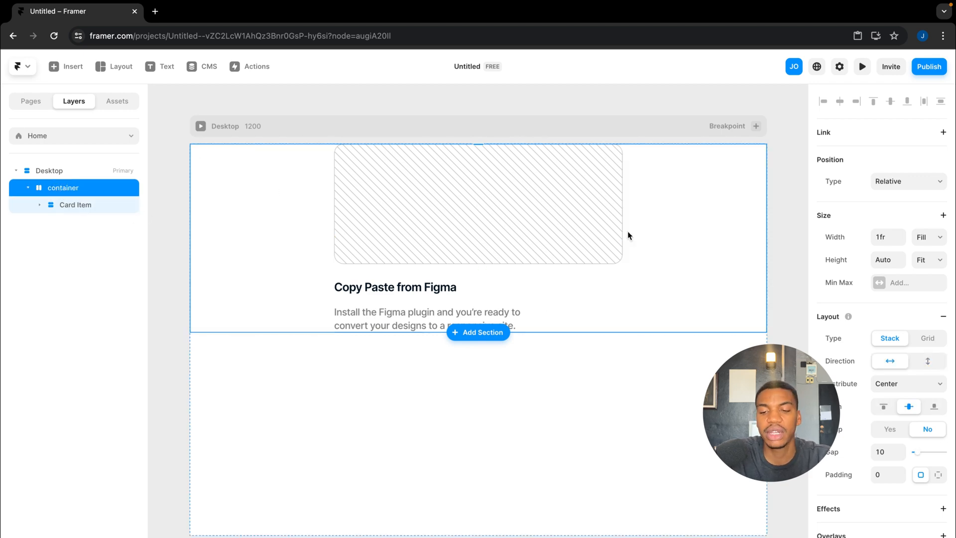
left_click(928, 237)
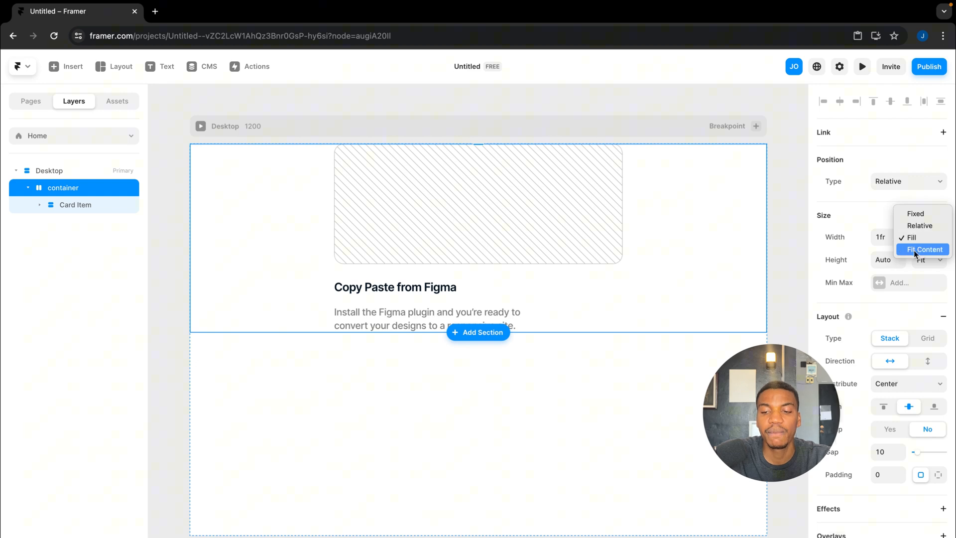
left_click(924, 249)
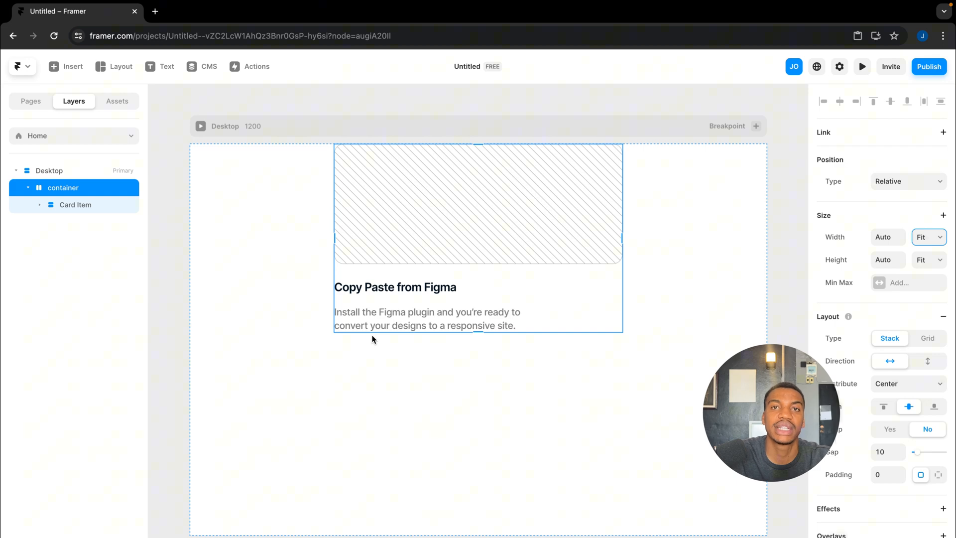
mouse_move(665, 296)
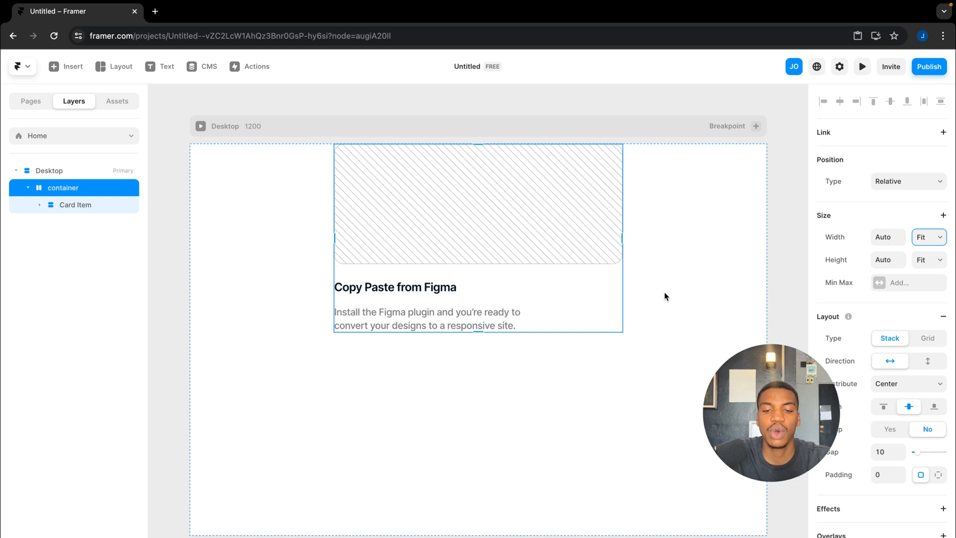
mouse_move(300, 218)
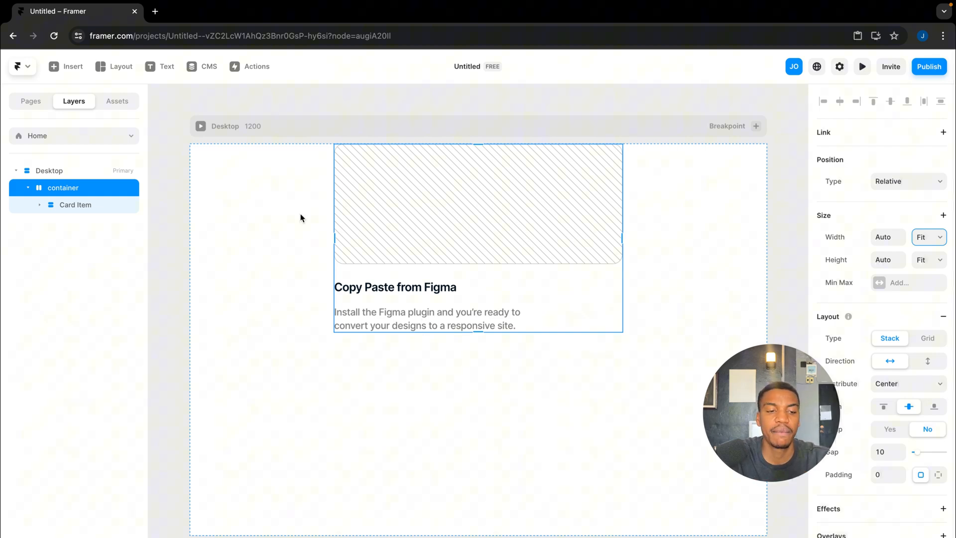
mouse_move(917, 243)
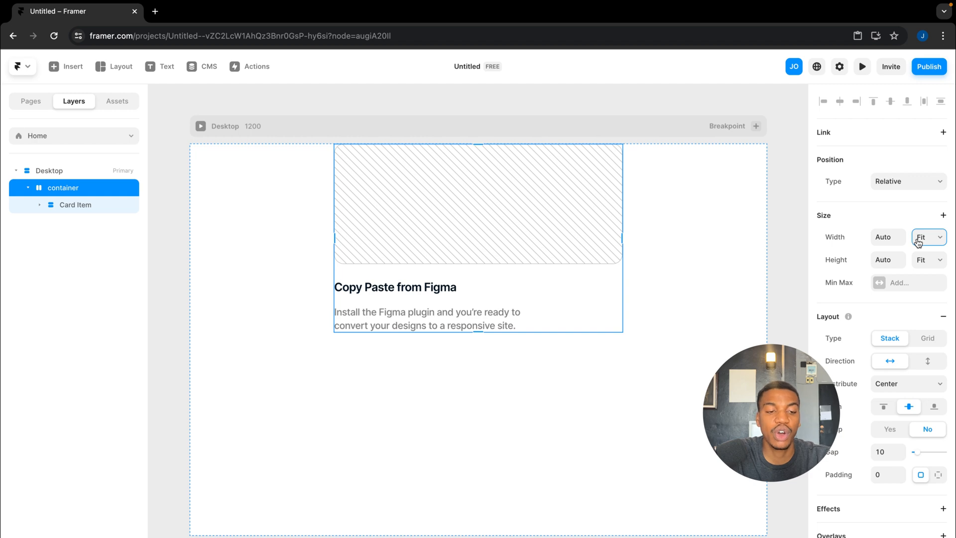
left_click(926, 236)
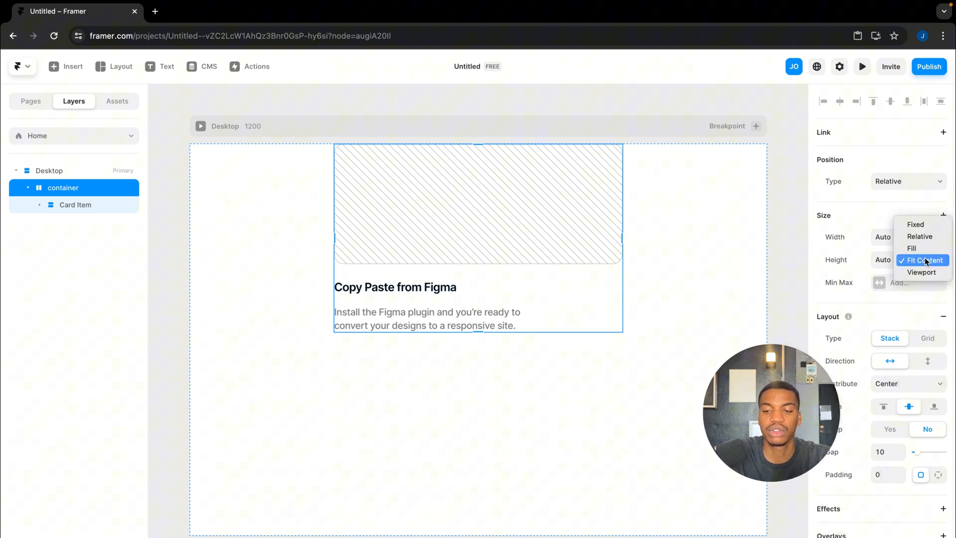
left_click(920, 248)
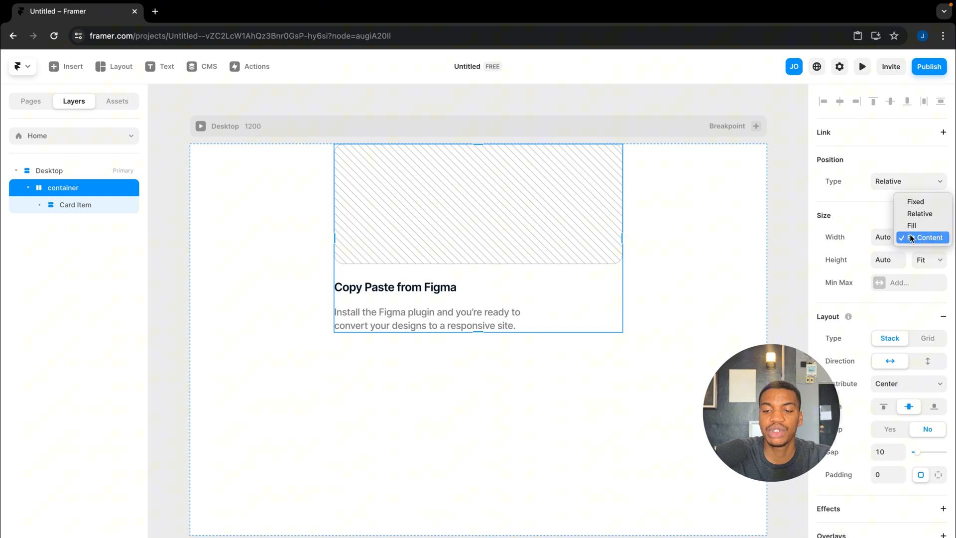
left_click(913, 226)
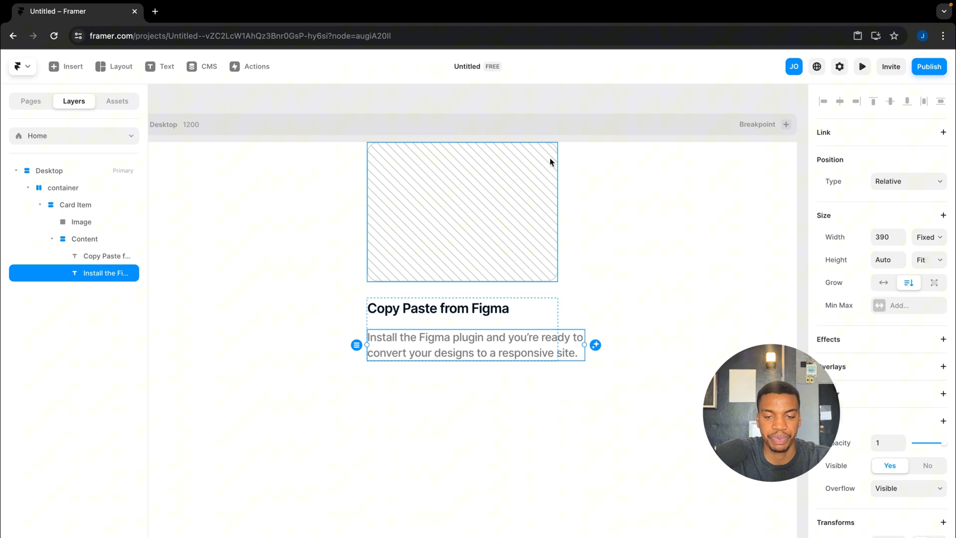
left_click(84, 239)
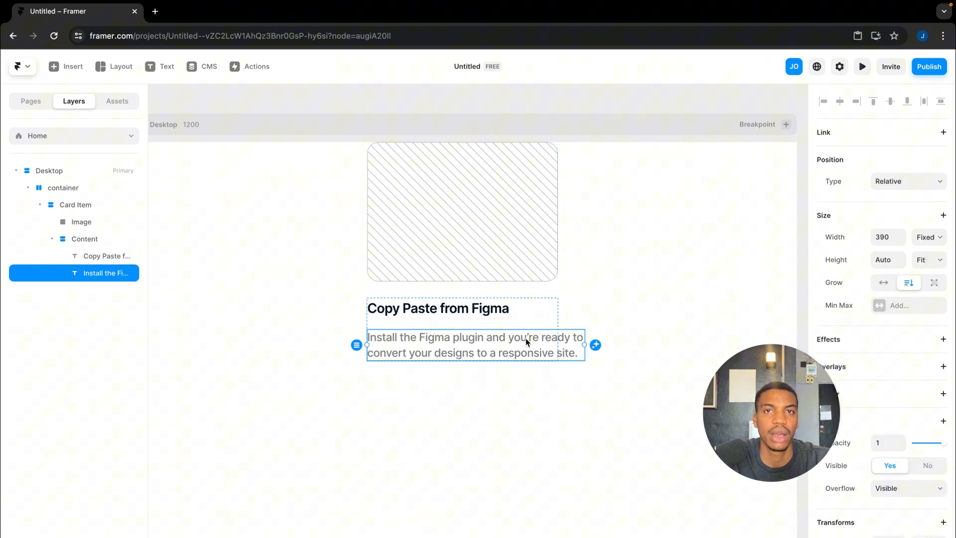
mouse_move(495, 346)
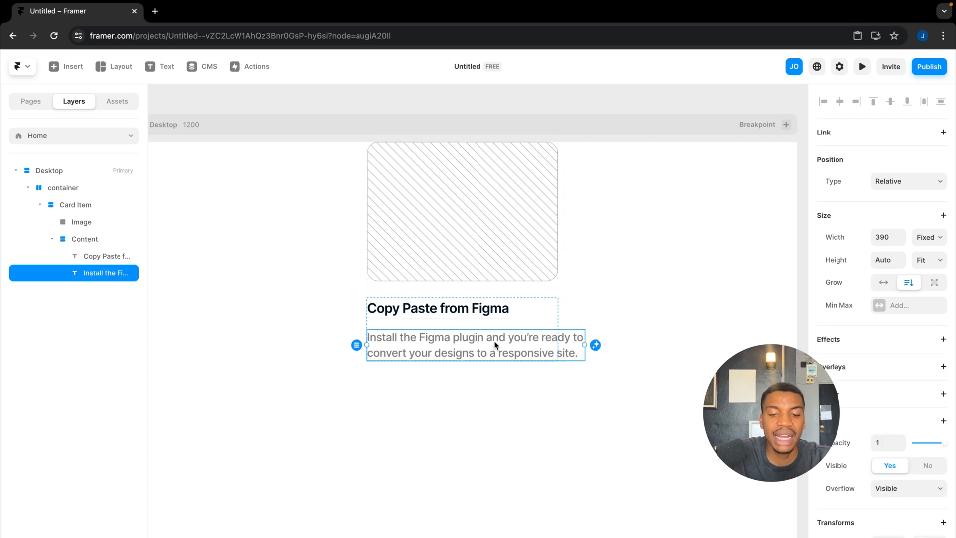
left_click(926, 237)
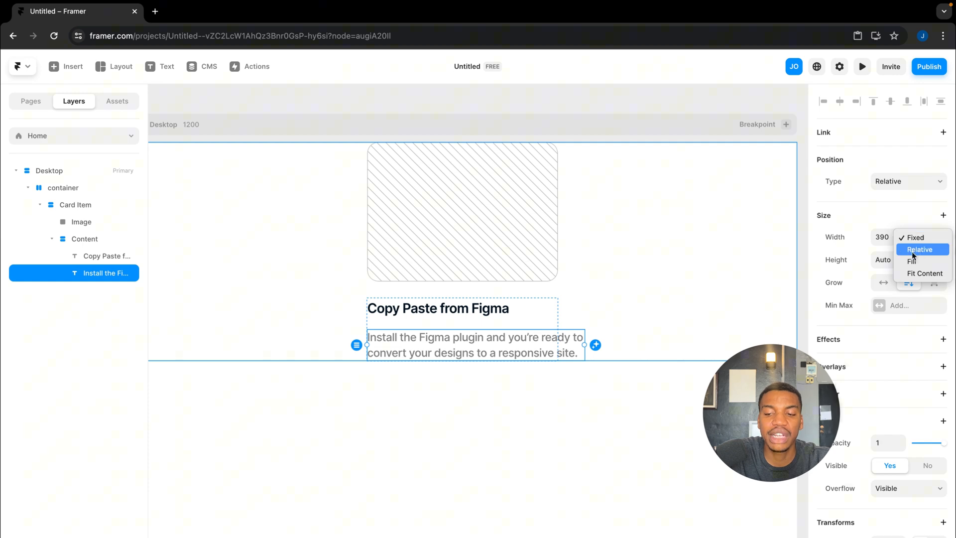
mouse_move(923, 272)
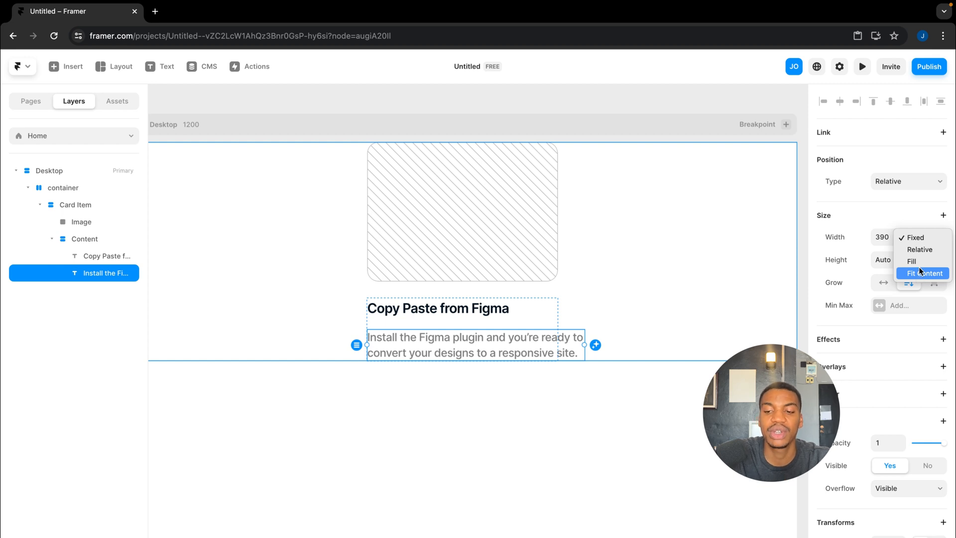
mouse_move(912, 261)
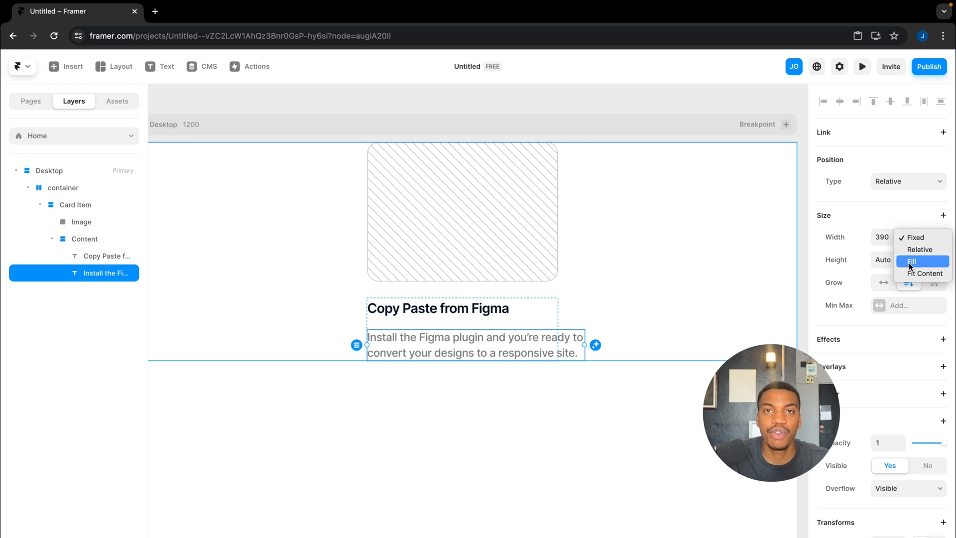
mouse_move(484, 361)
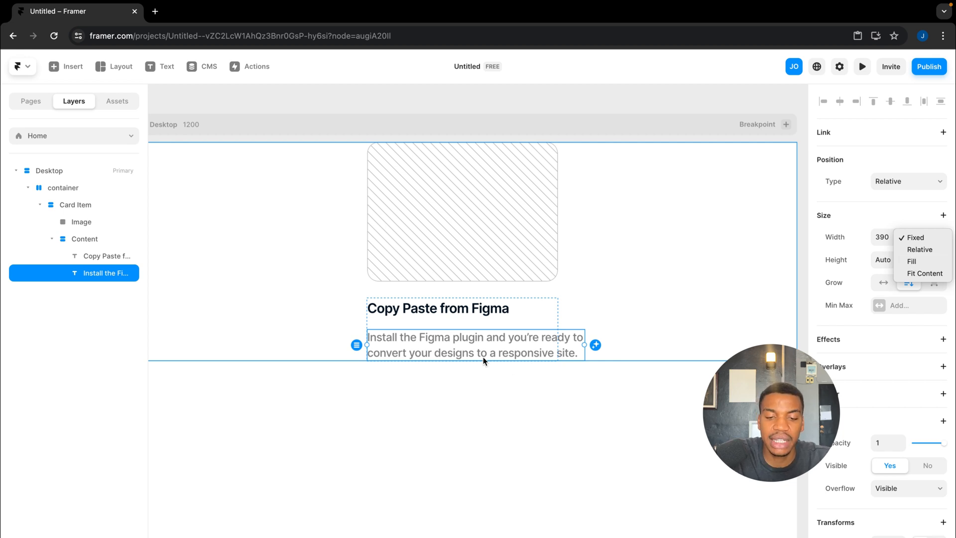
left_click(913, 261)
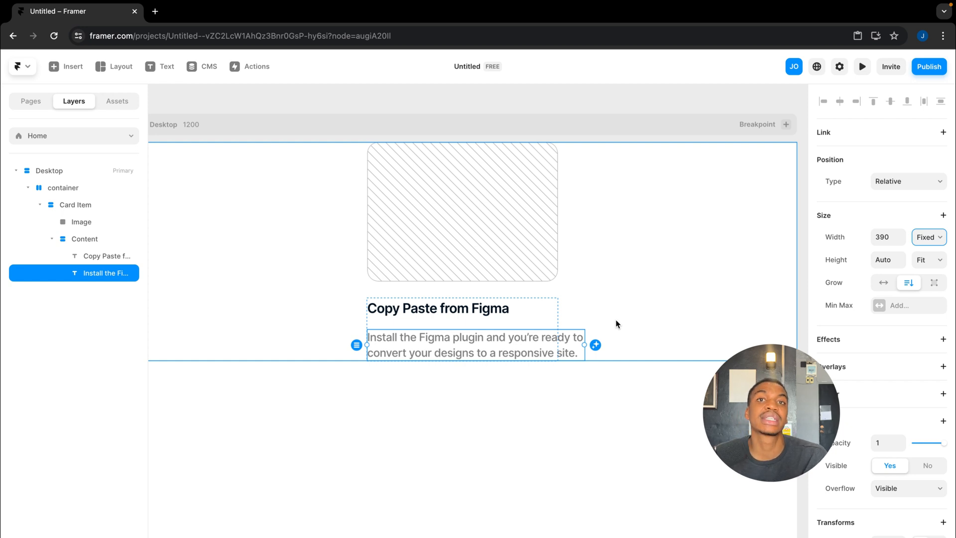
mouse_move(569, 320)
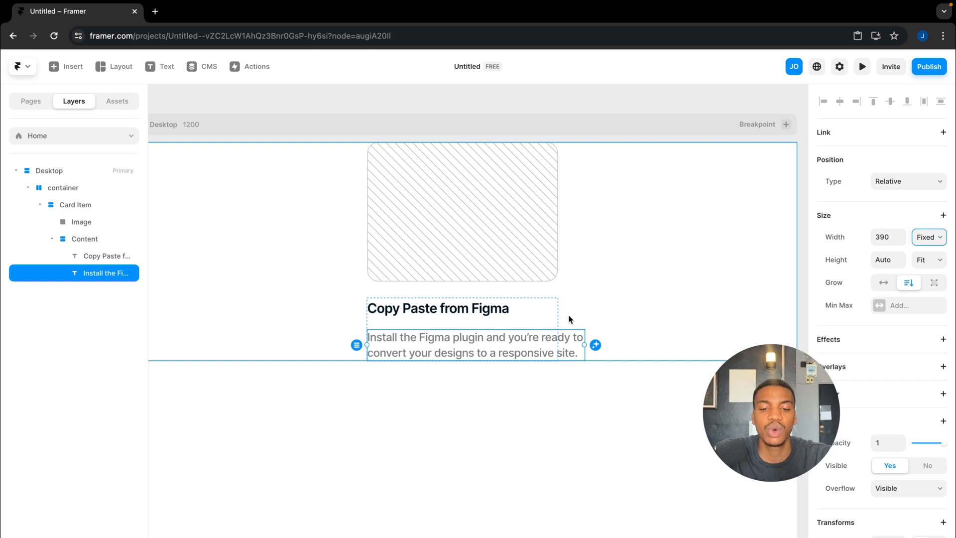
Step: Set the Content stack's width to Fit Content
left_click(84, 238)
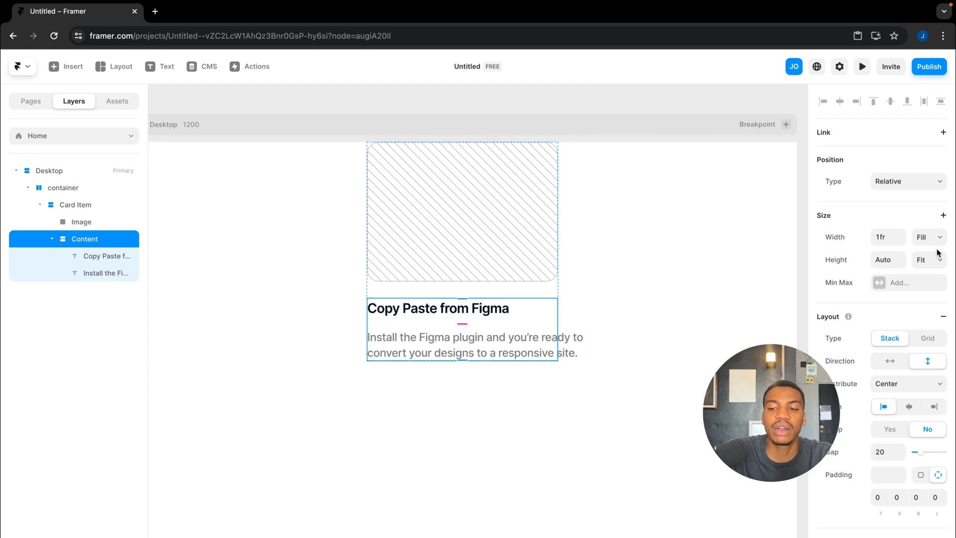
left_click(927, 237)
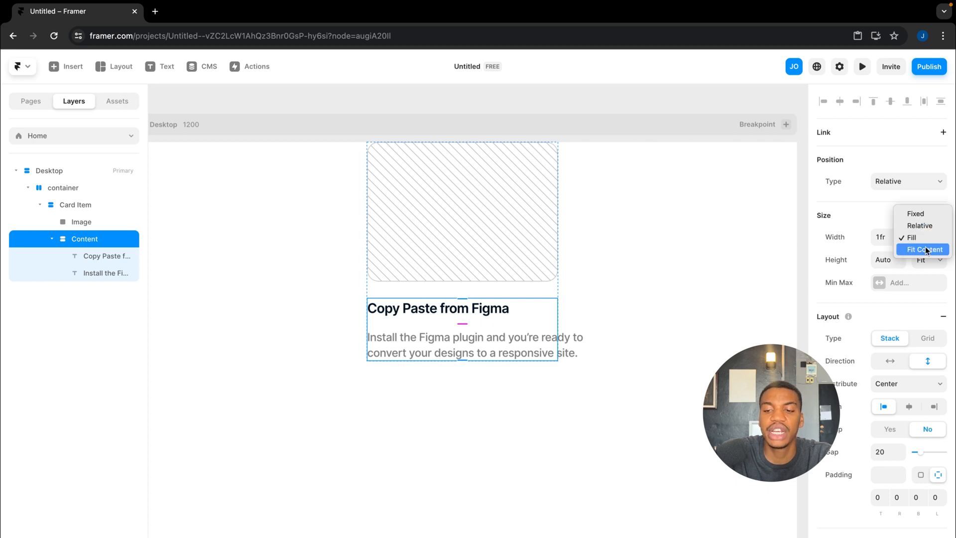
left_click(926, 249)
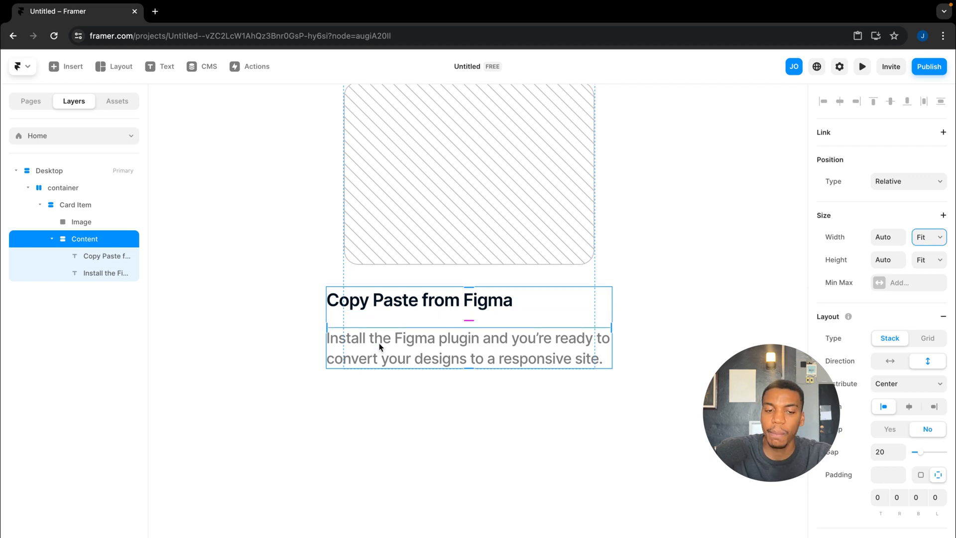
Step: Set Card Item's width to Fit Content
left_click(76, 204)
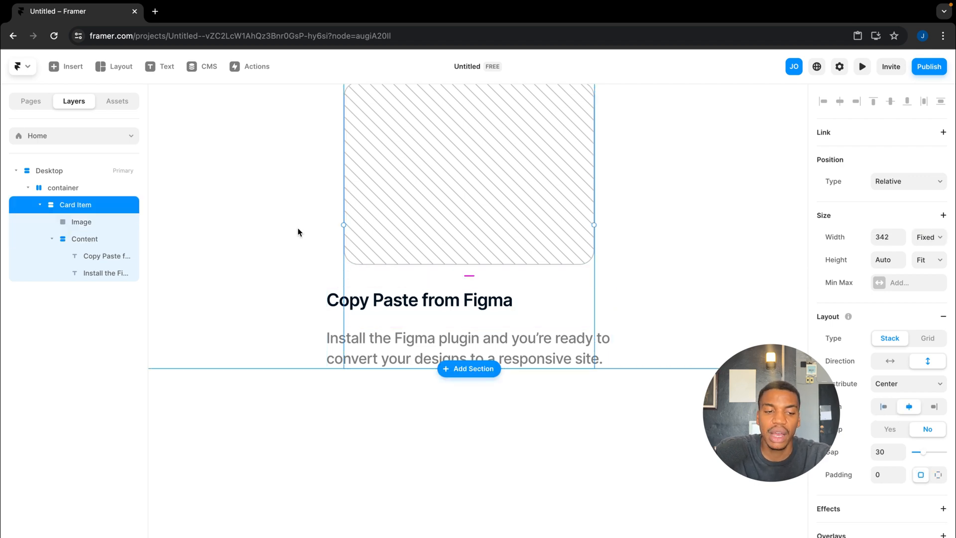
left_click(40, 204)
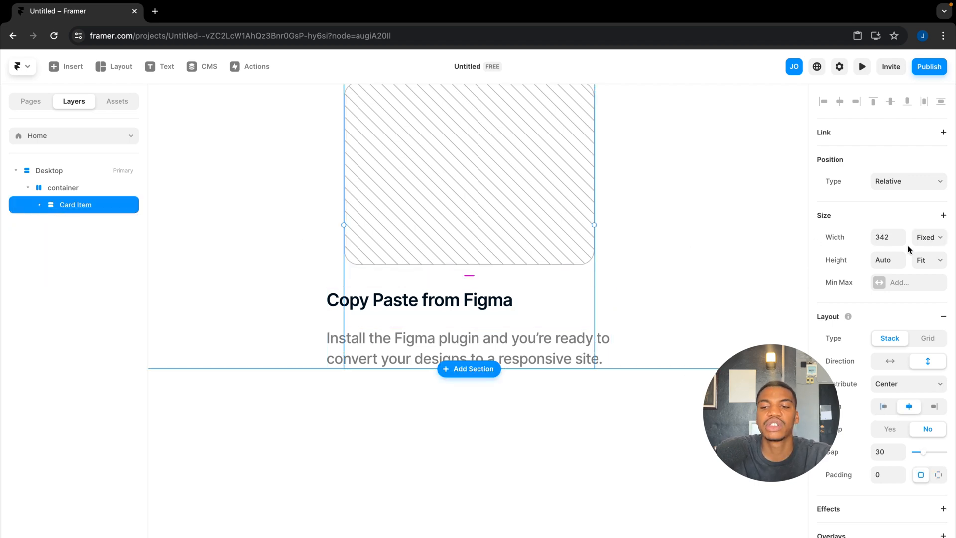
left_click(928, 237)
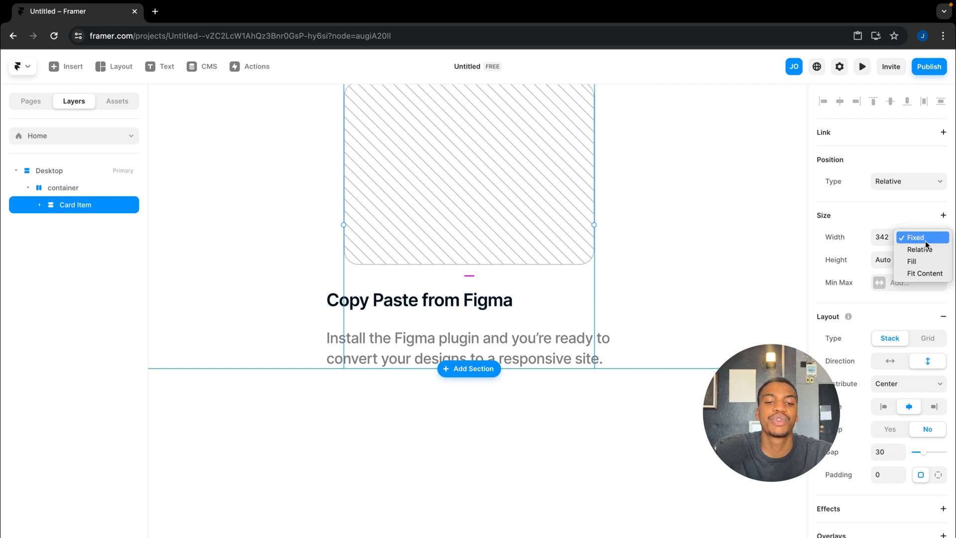
mouse_move(568, 351)
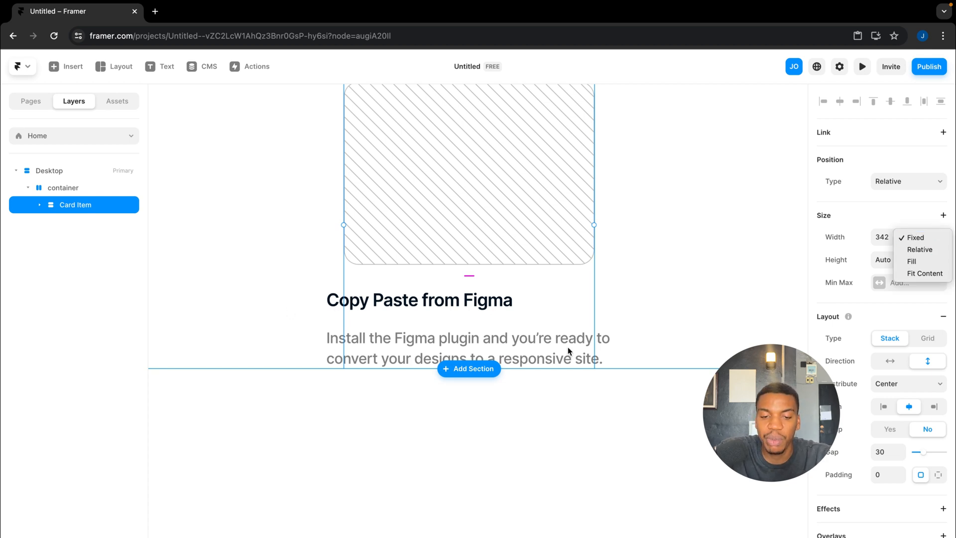
mouse_move(457, 320)
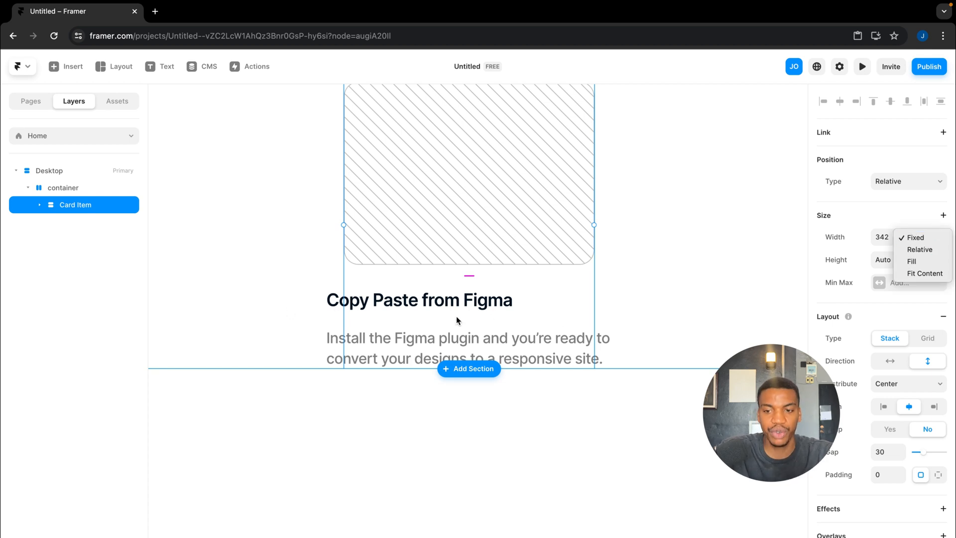
mouse_move(924, 273)
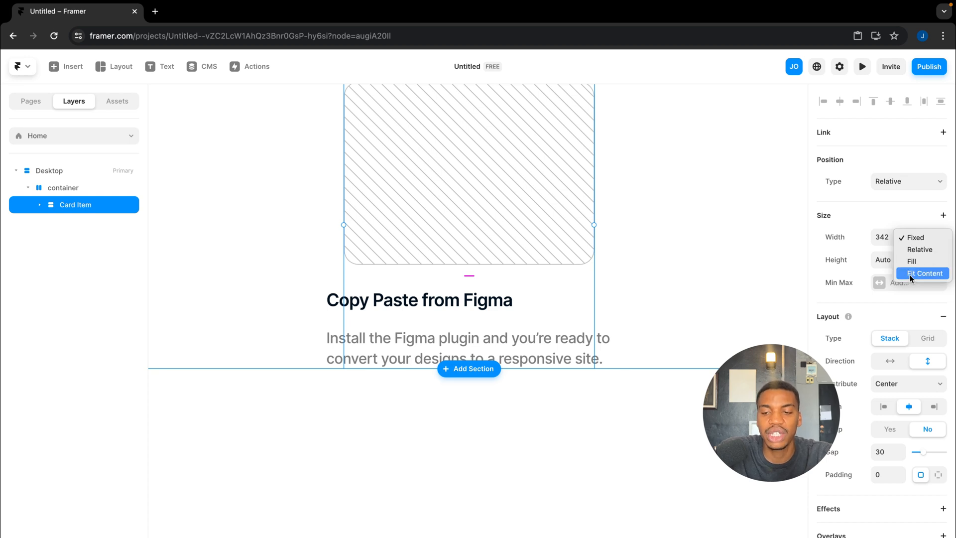
left_click(924, 272)
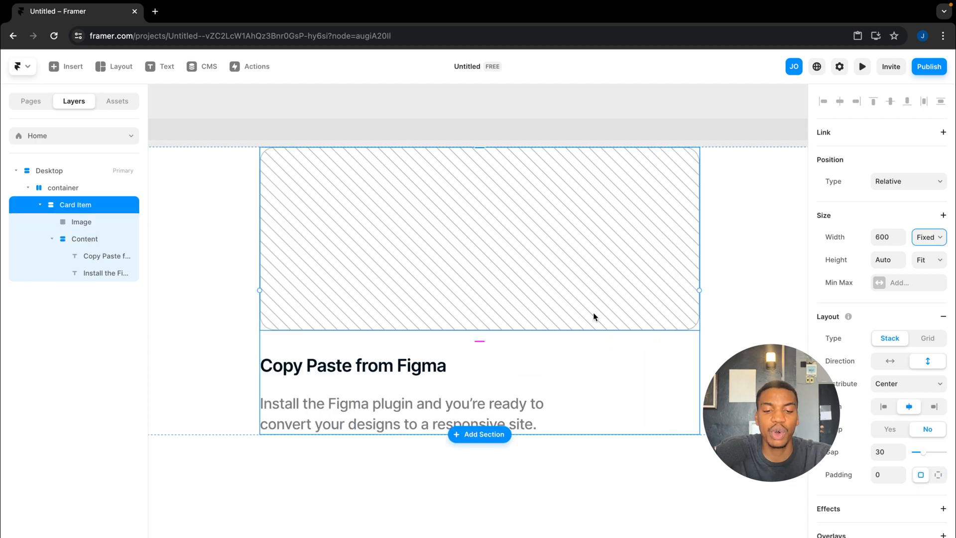
Step: Change the description text's width to Fill, then check Card Item's 342 fixed width
left_click(84, 238)
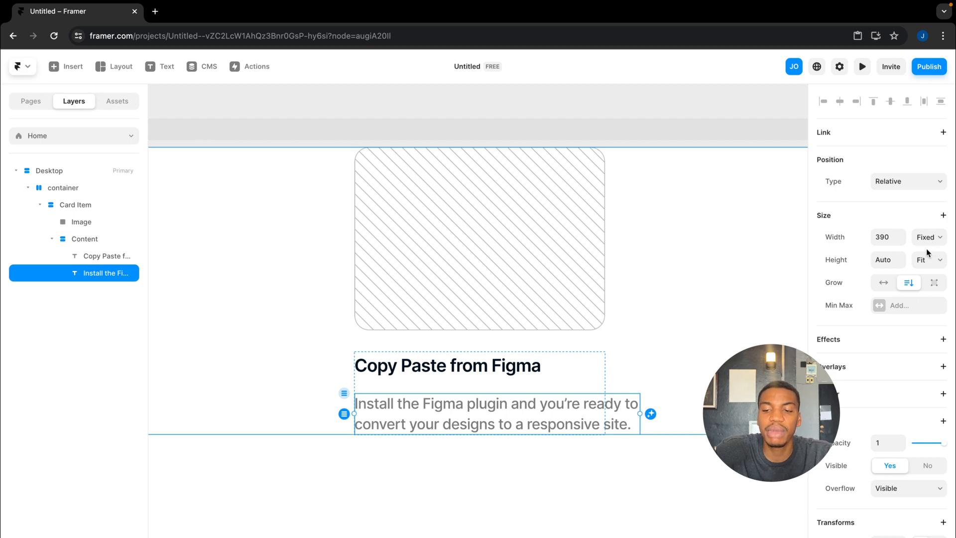
left_click(926, 237)
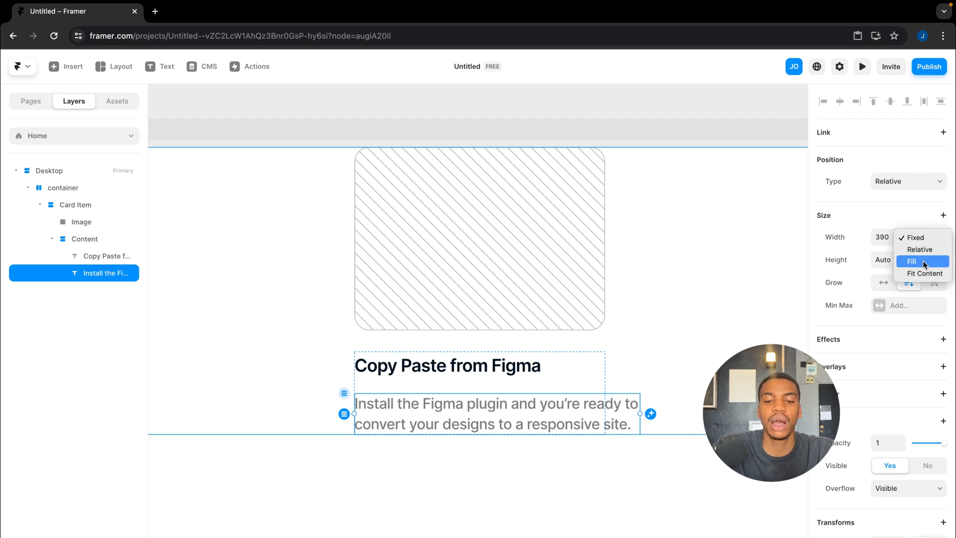
left_click(913, 261)
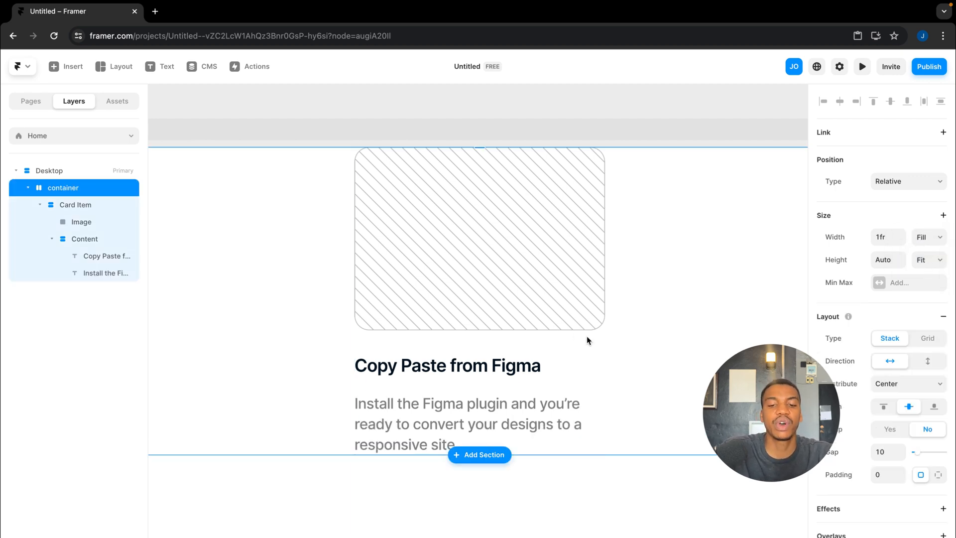
left_click(75, 204)
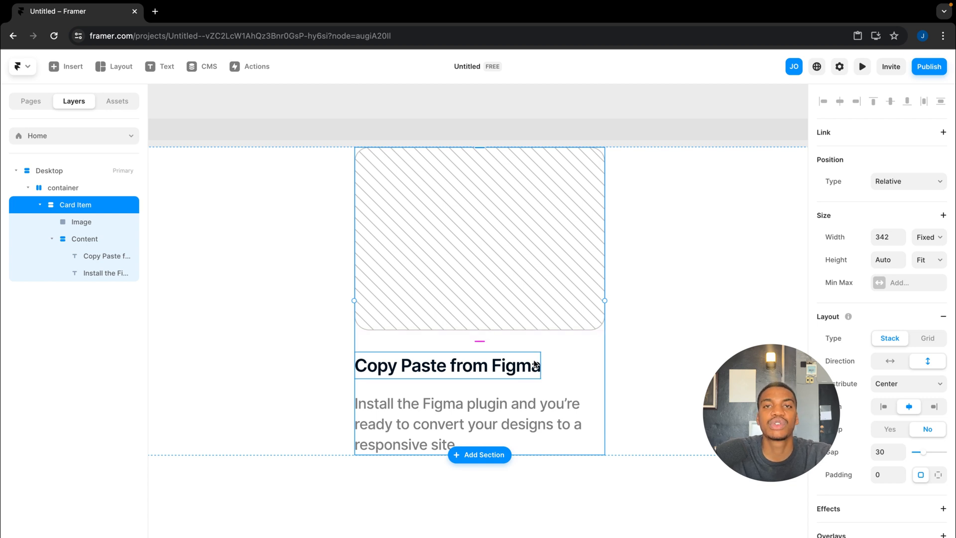